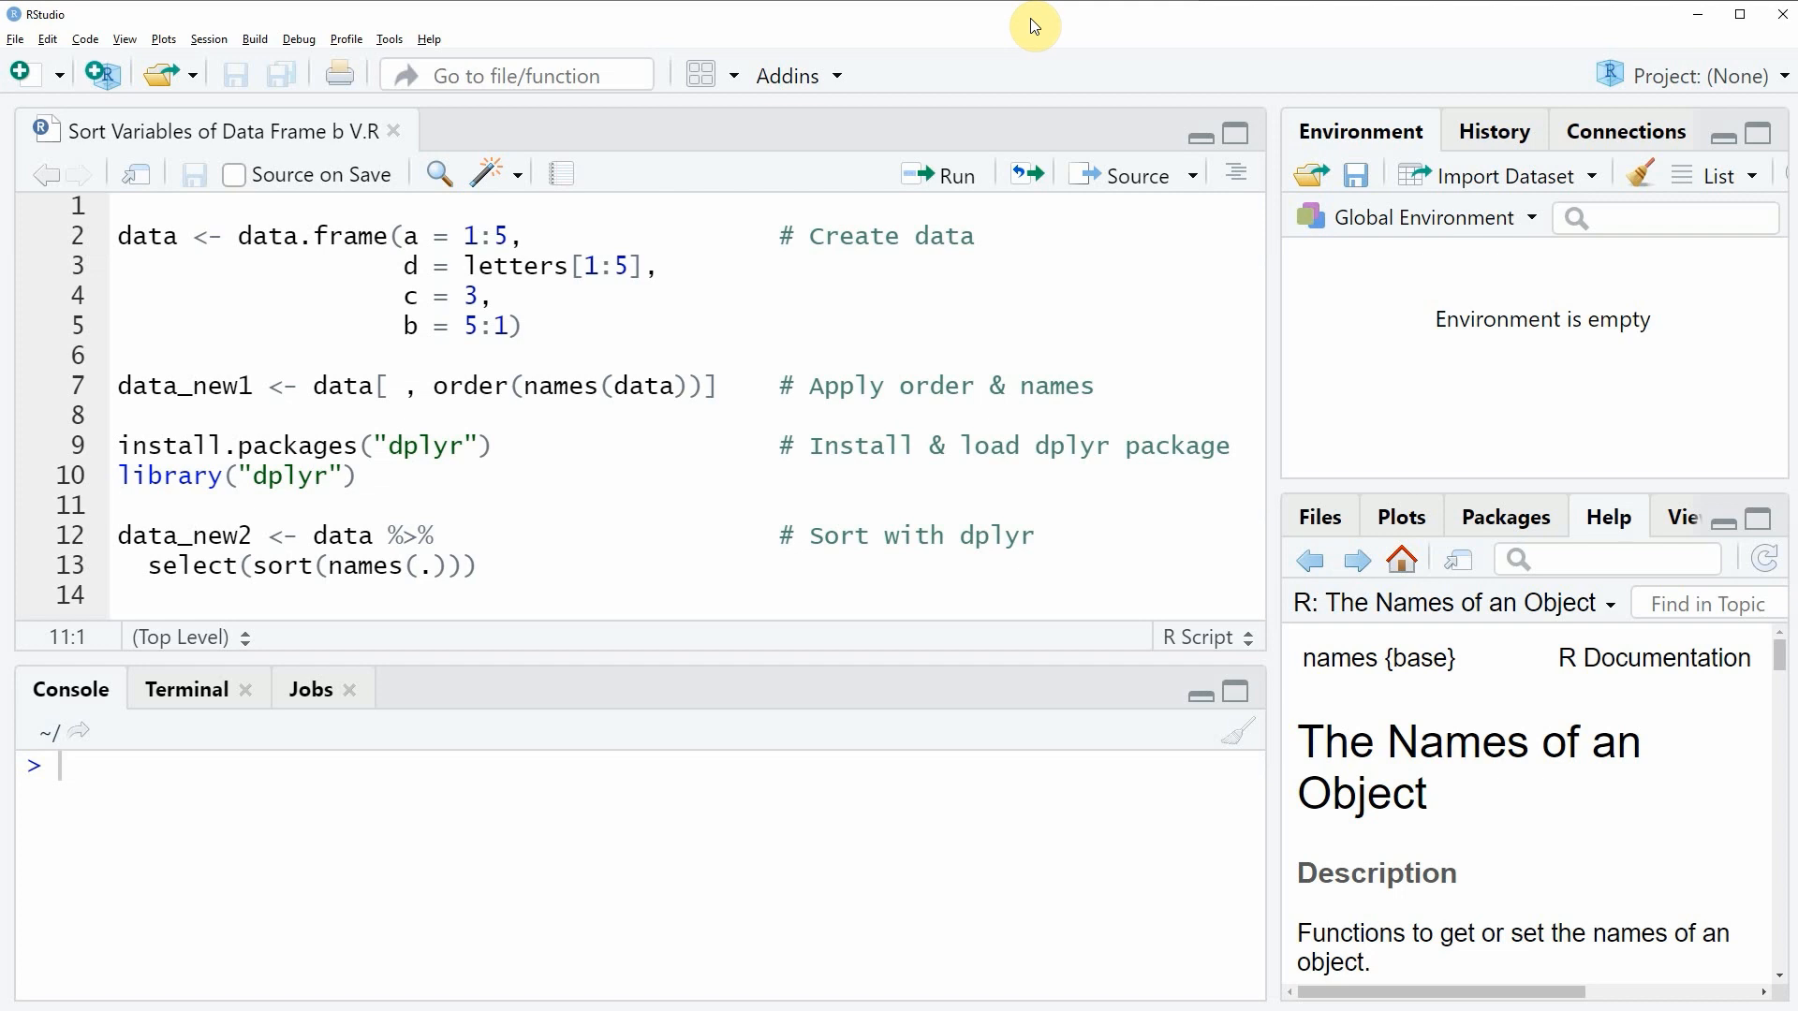
mouse_move(88, 329)
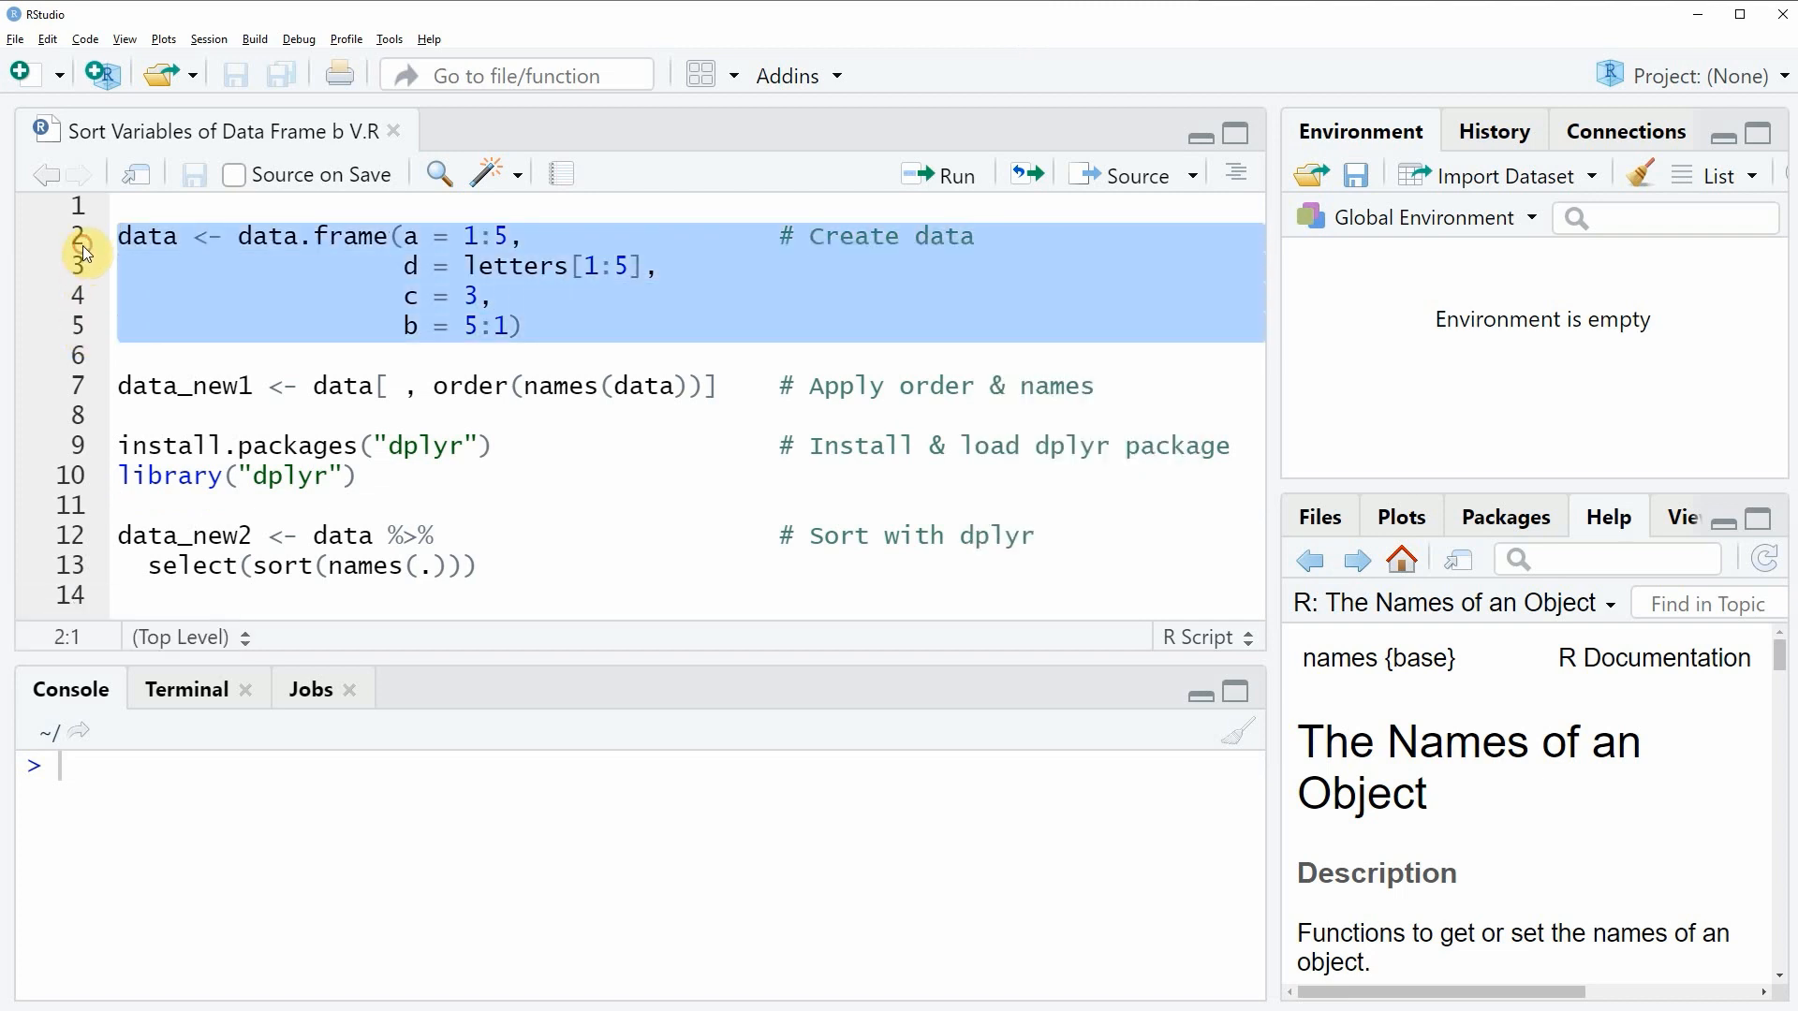
Run the first script block to create the data frame with columns a, d, c, b.
left_click(941, 174)
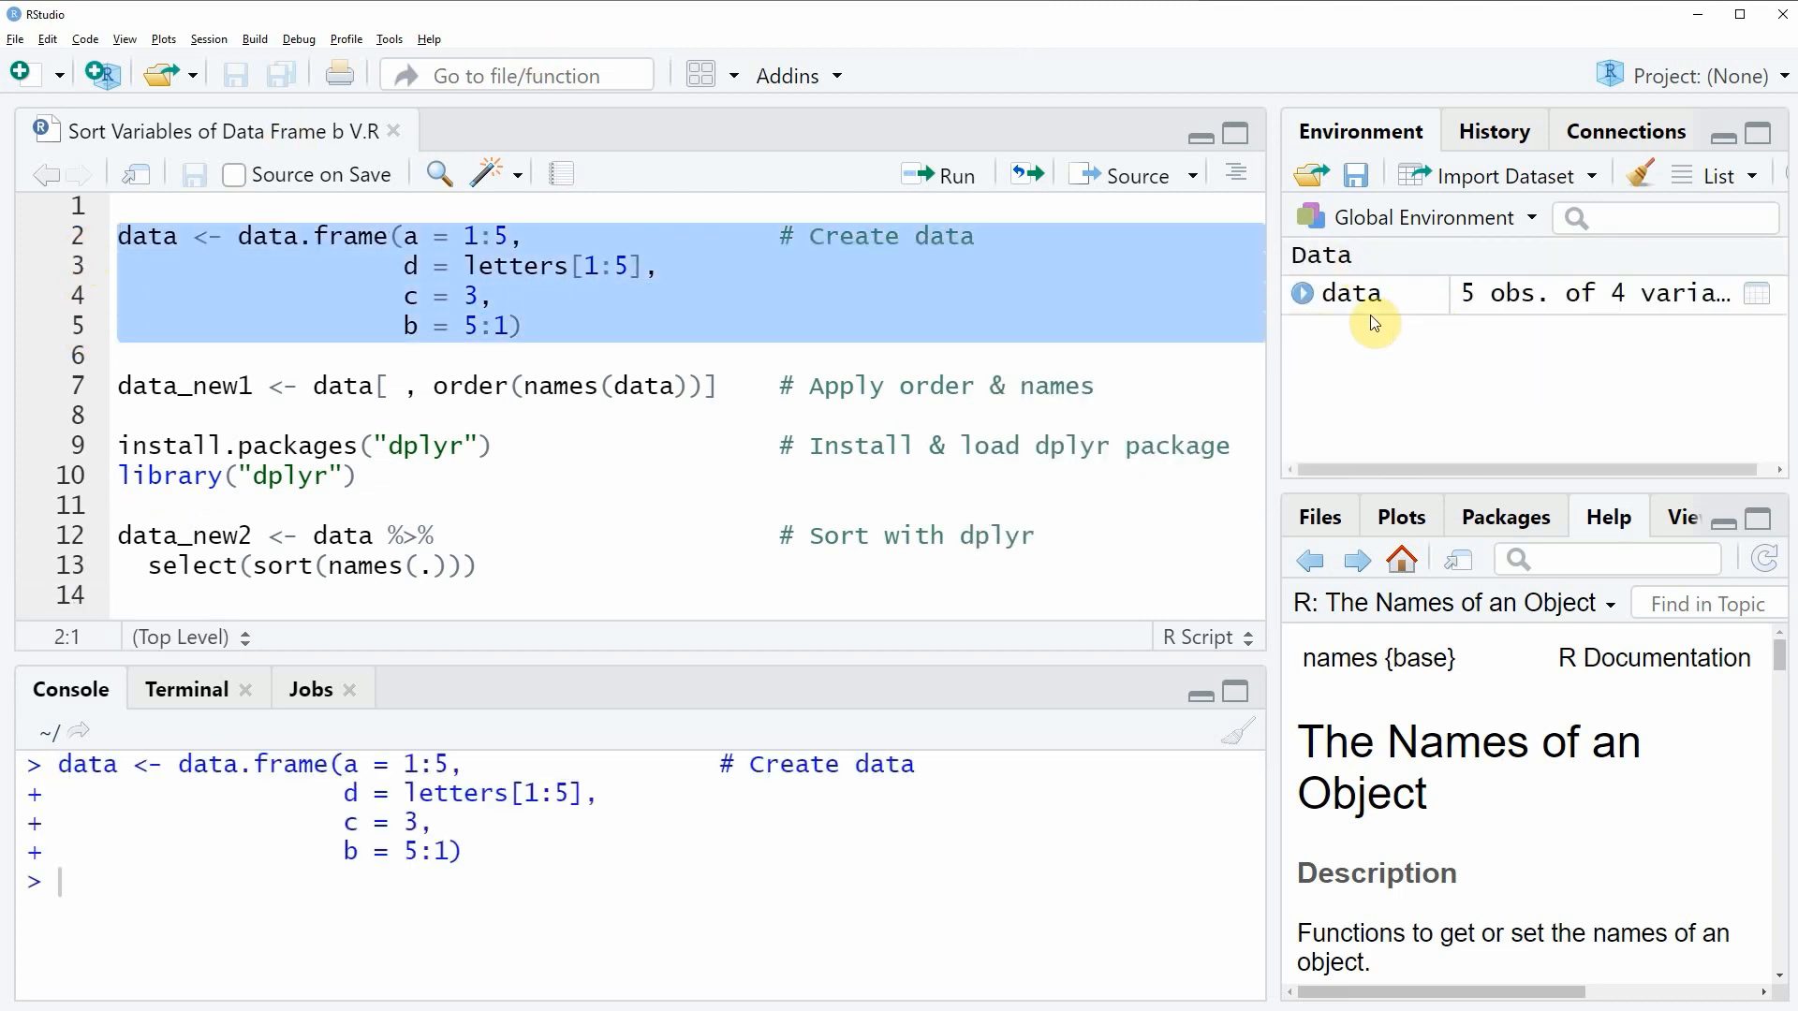
mouse_move(1371, 323)
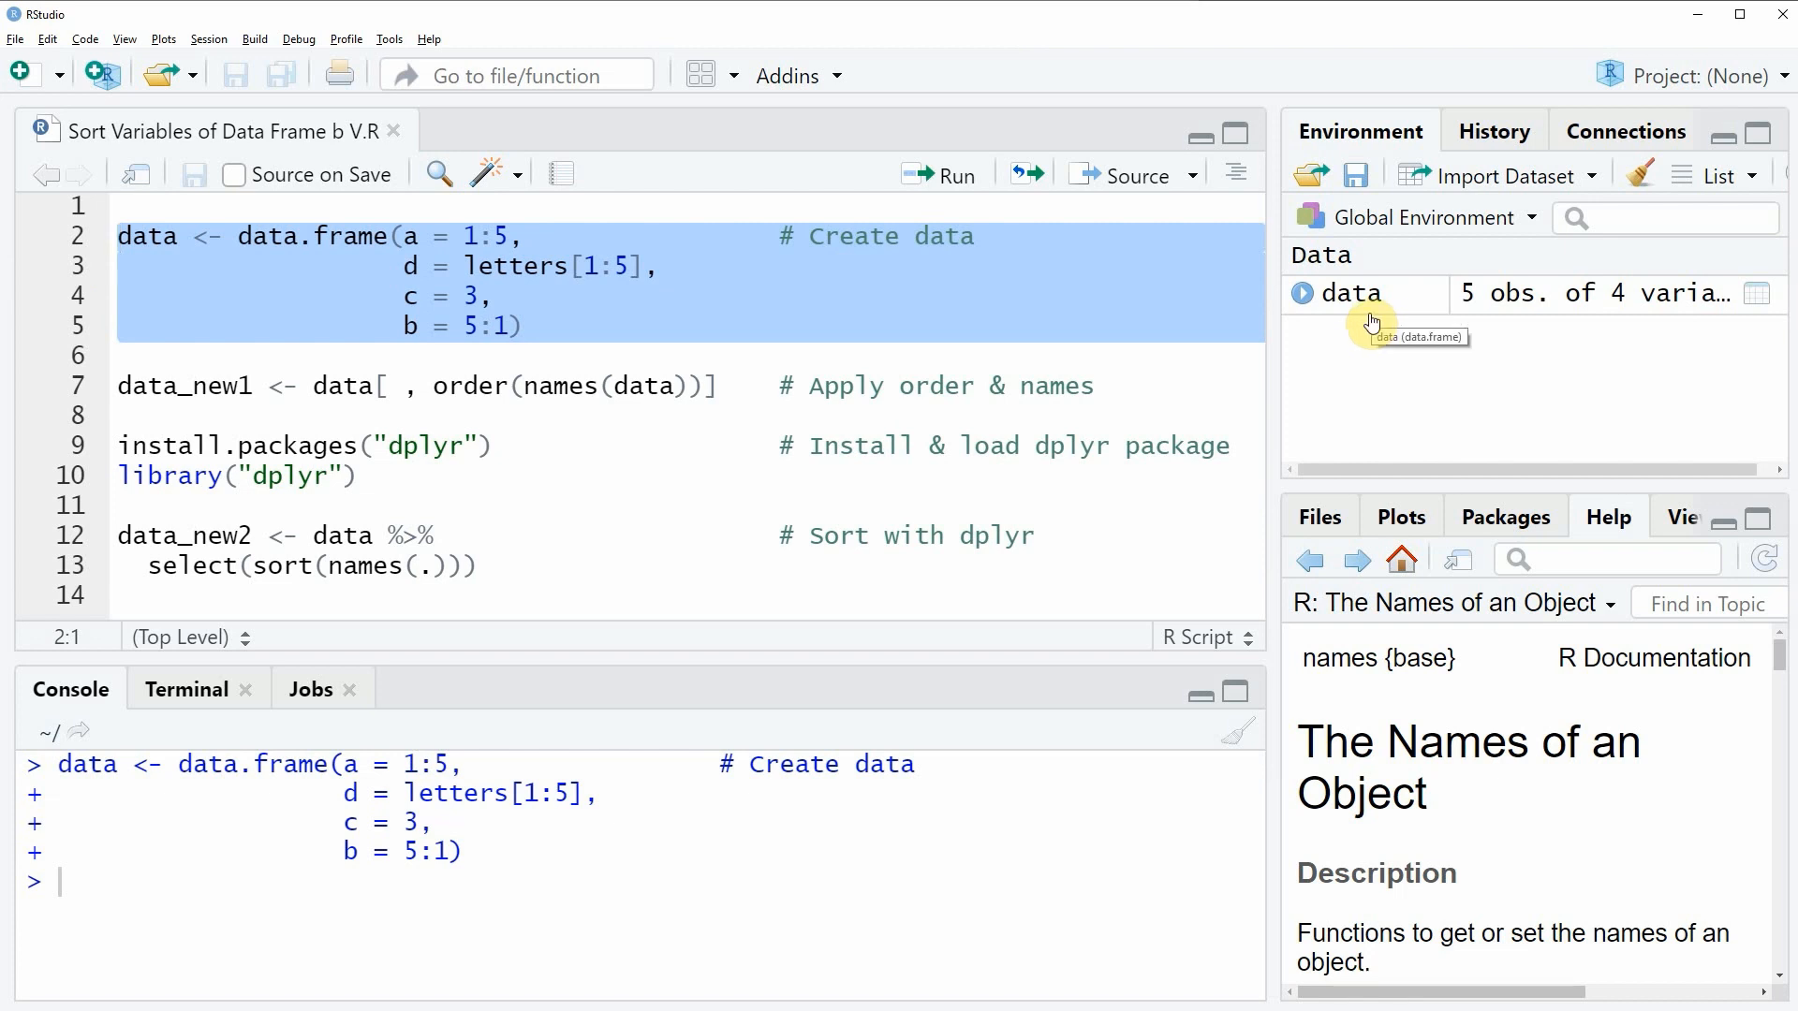
View data's unsorted columns a, d, c, b in the data viewer and return to the script.
left_click(1346, 292)
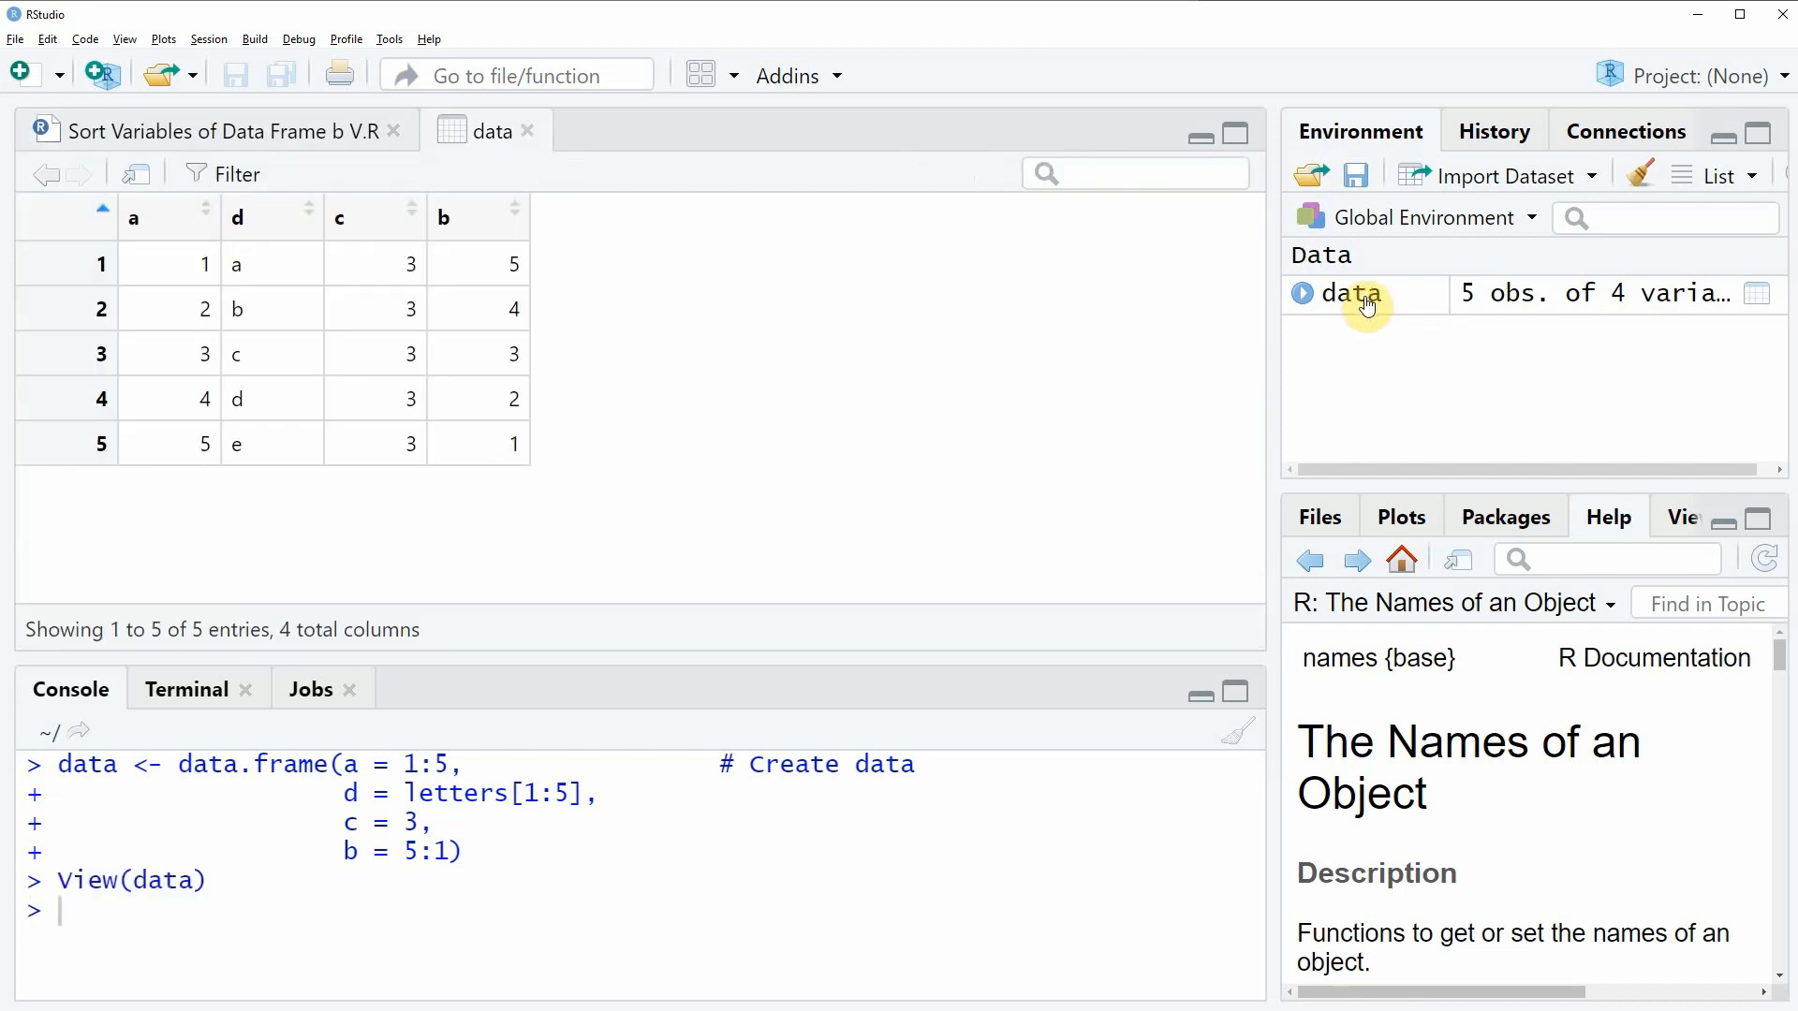
mouse_move(717, 291)
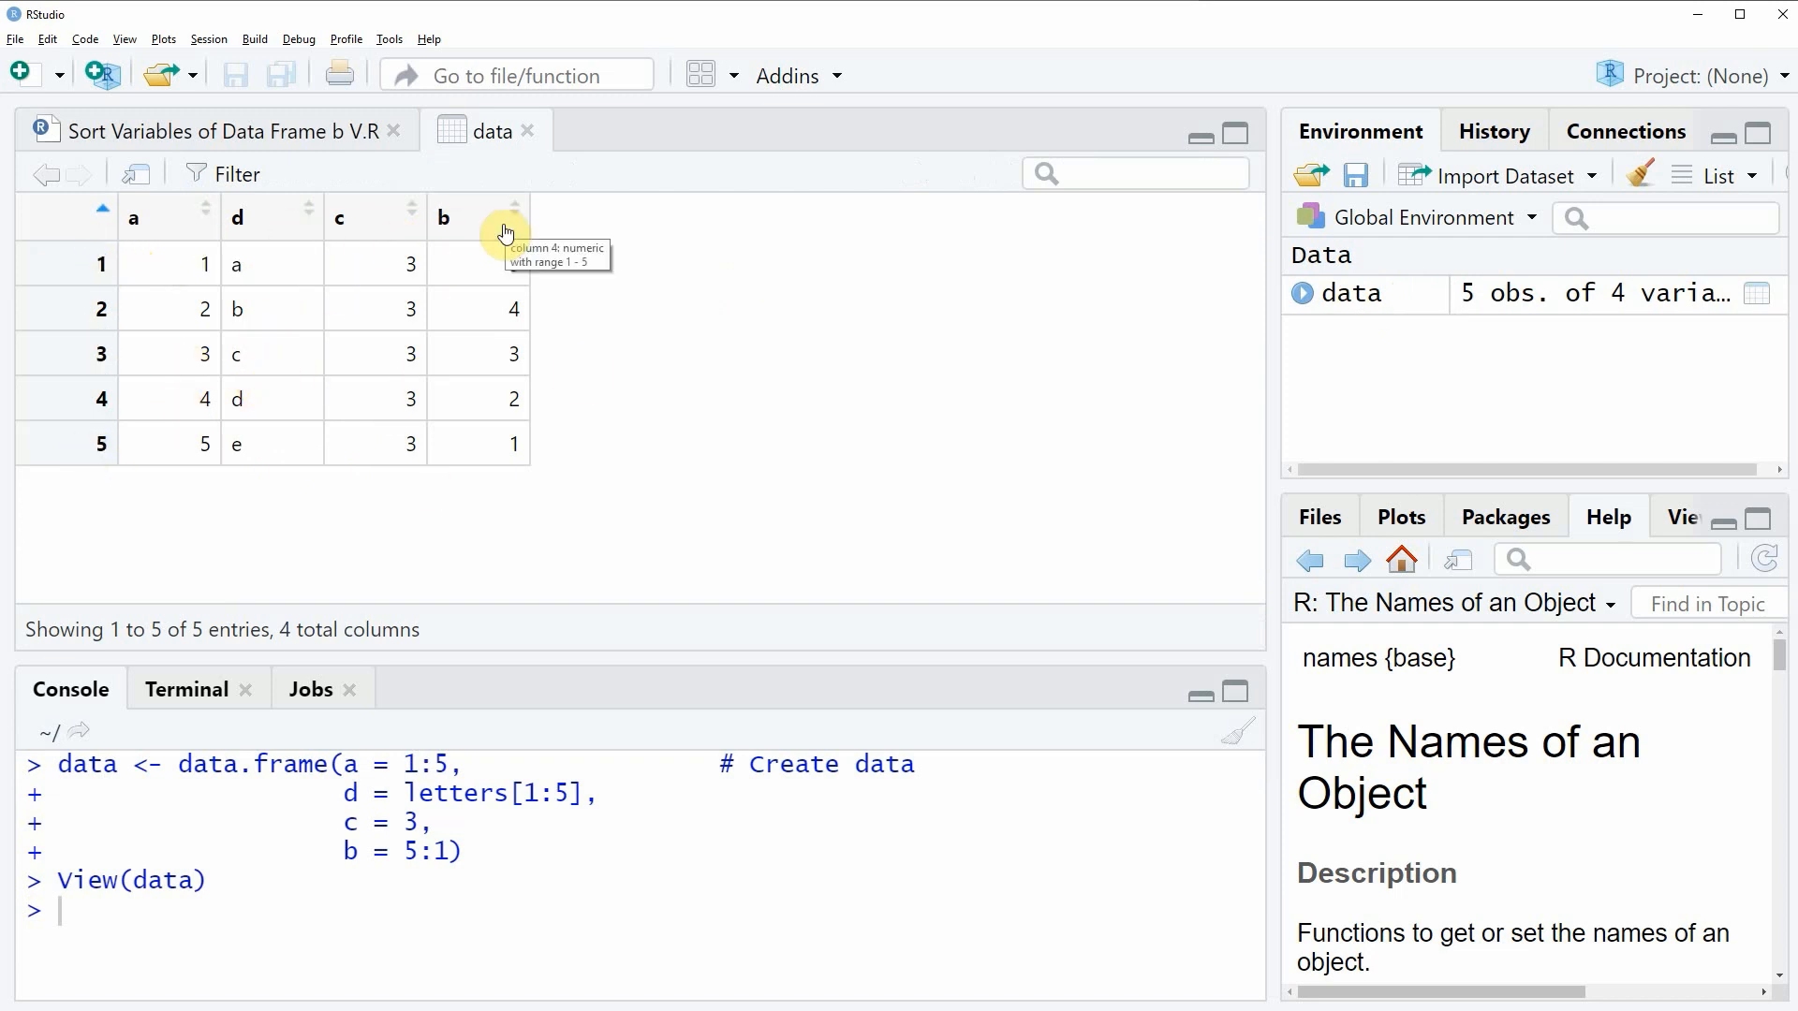
mouse_move(180, 218)
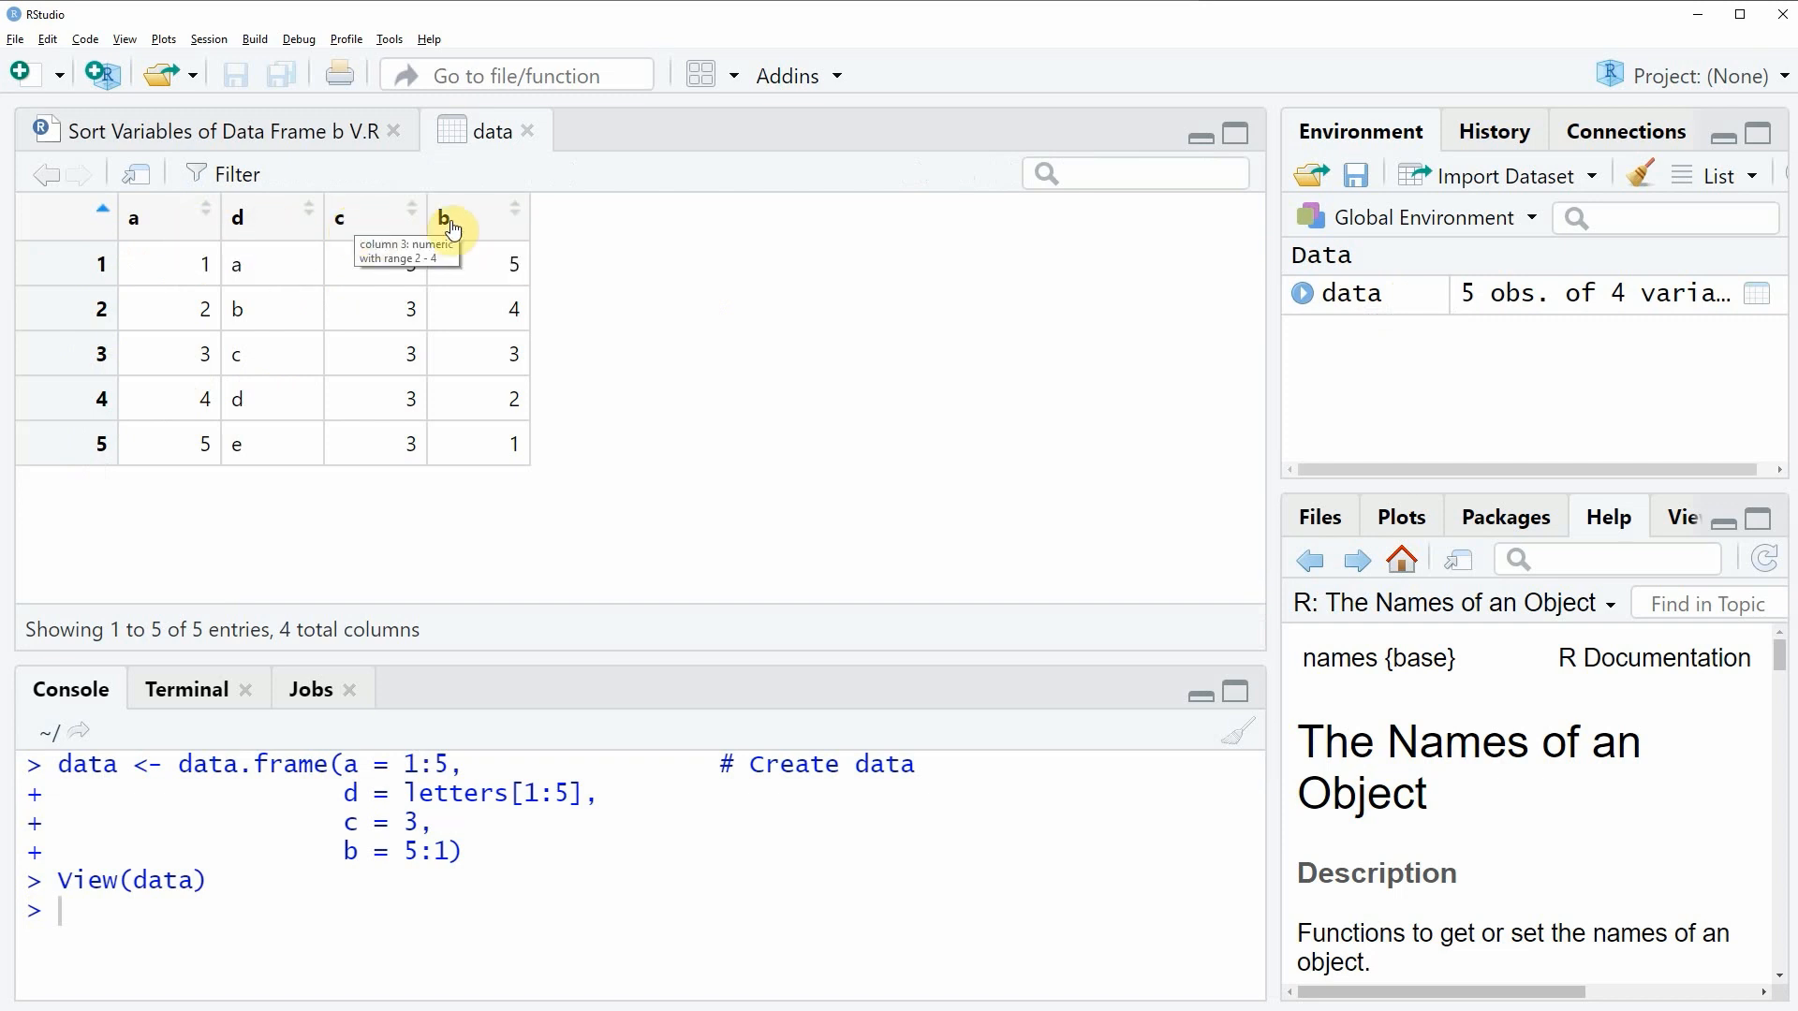
left_click(229, 131)
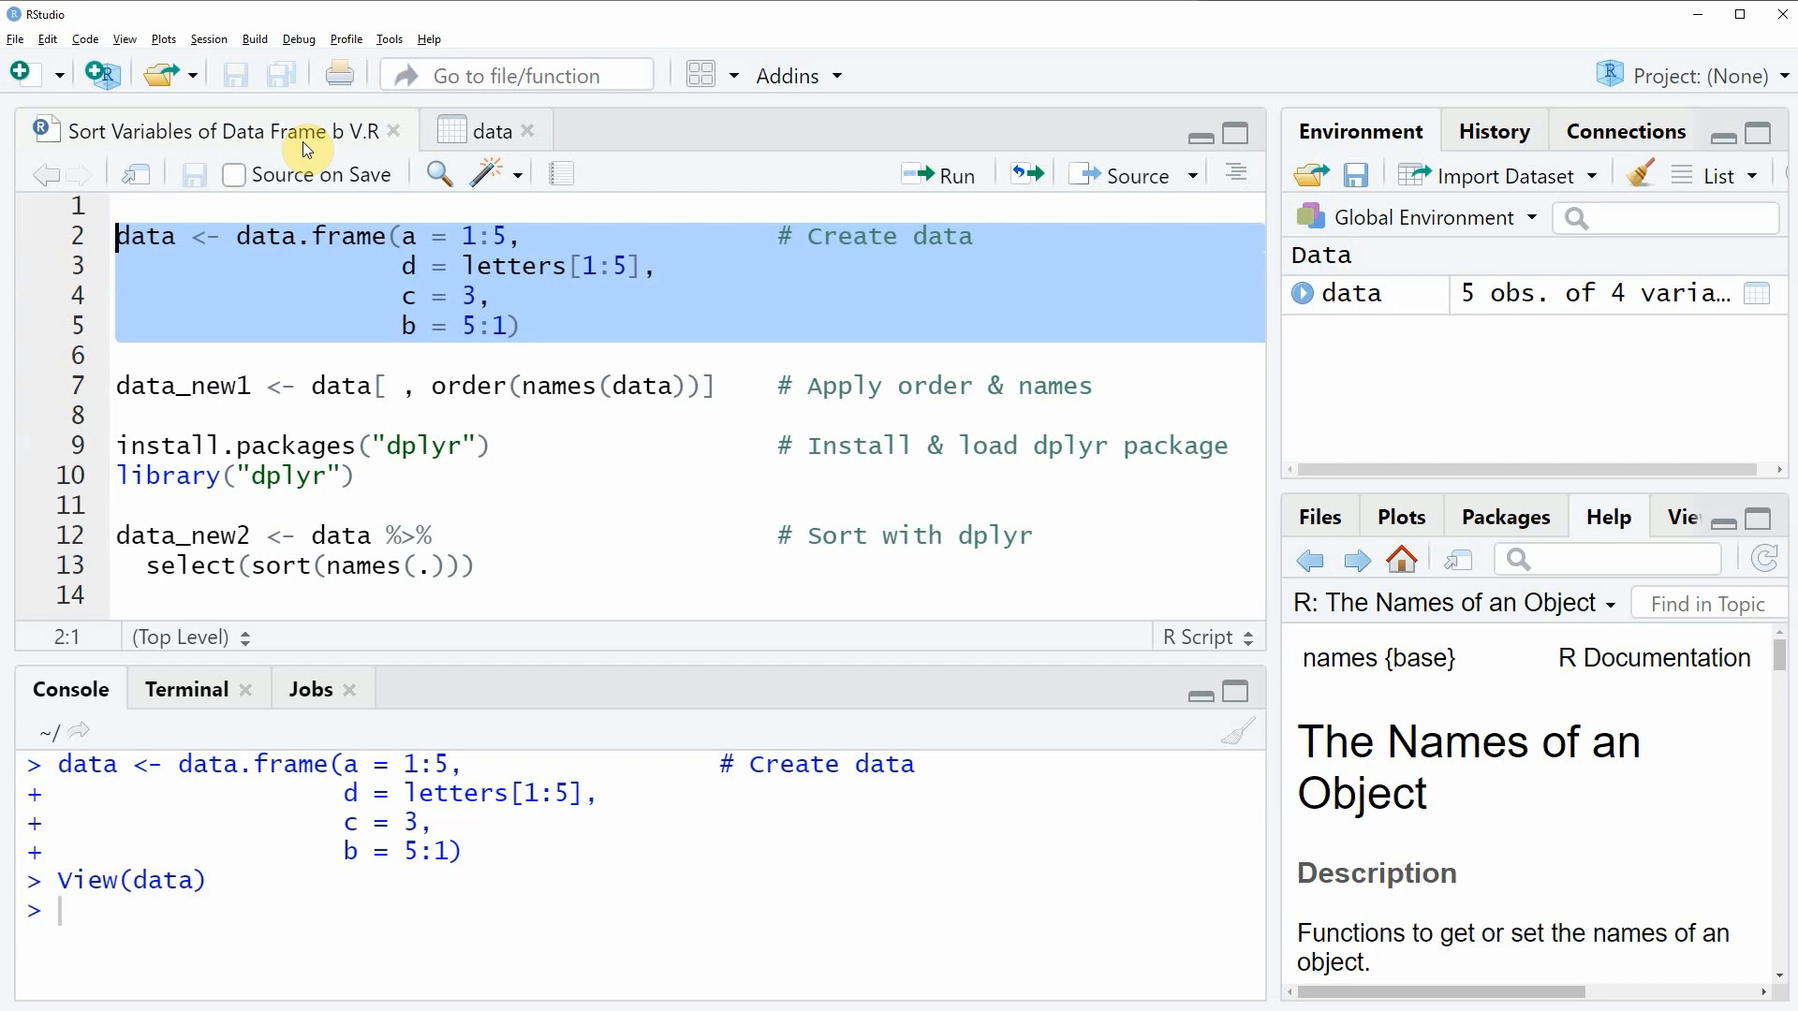
Run the order(names(data)) line to create data_new1 with alphabetically ordered columns.
left_click(172, 386)
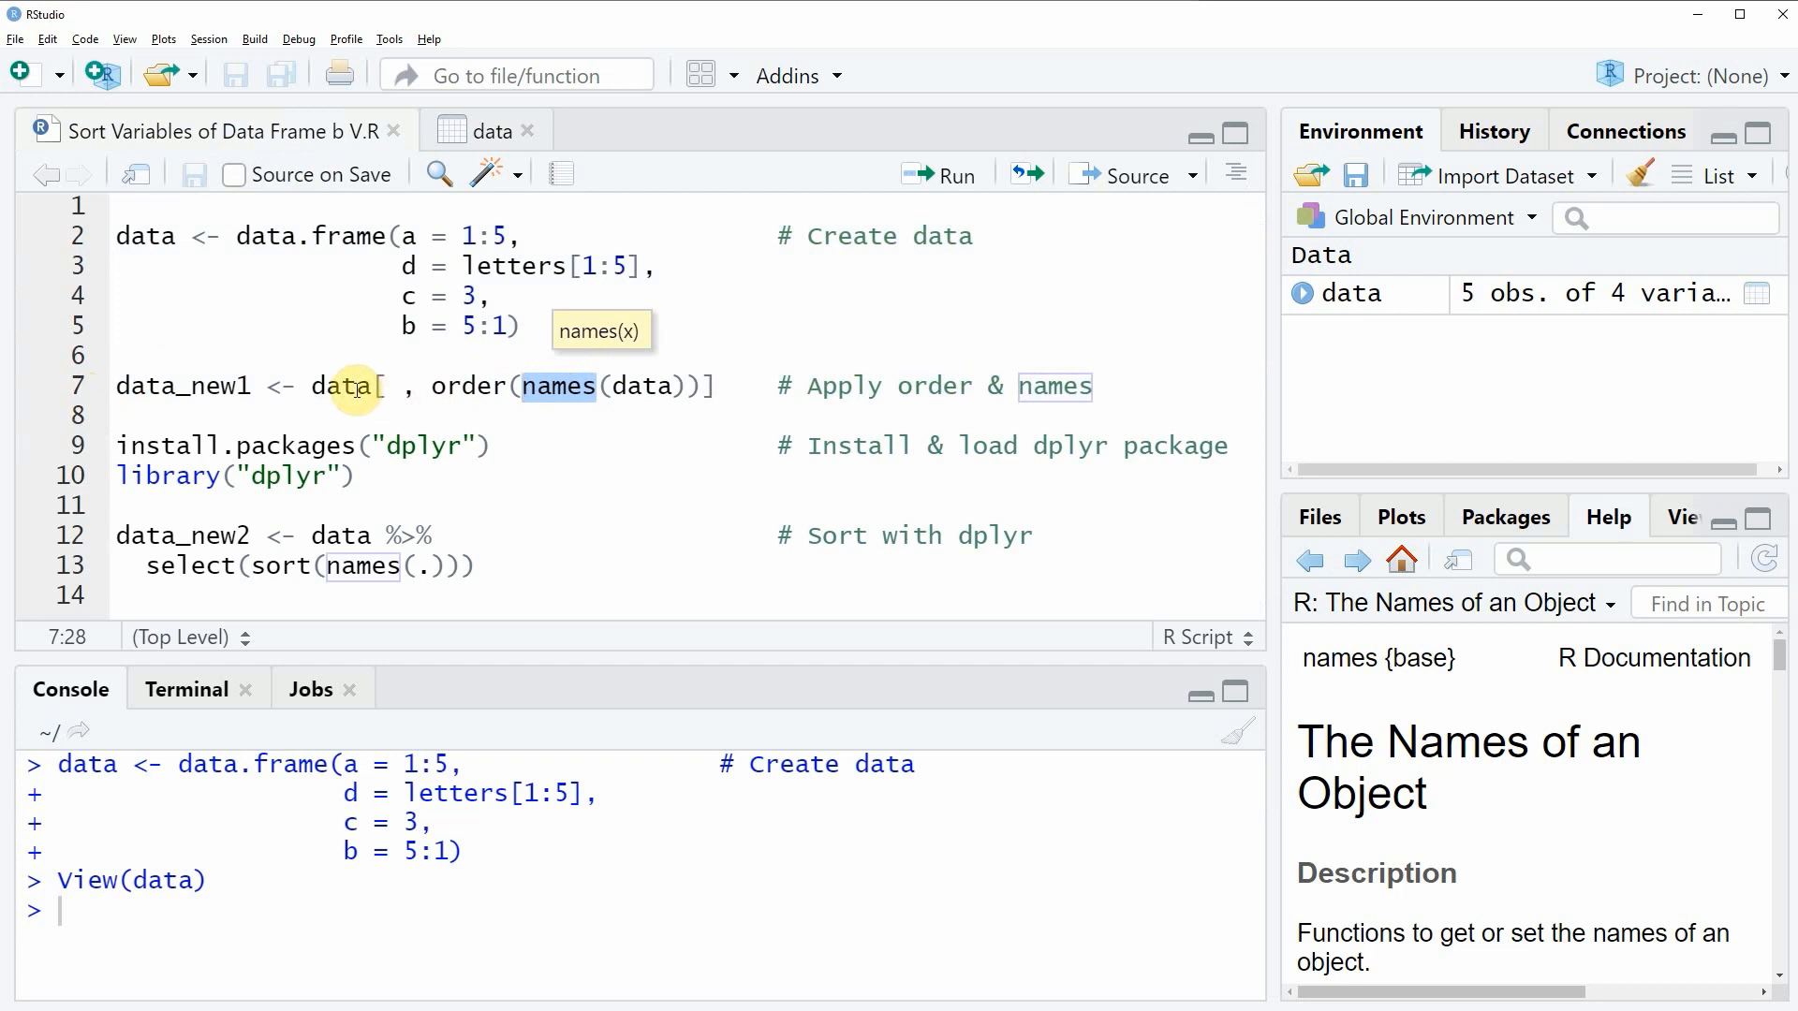
left_click_drag(313, 385, 712, 390)
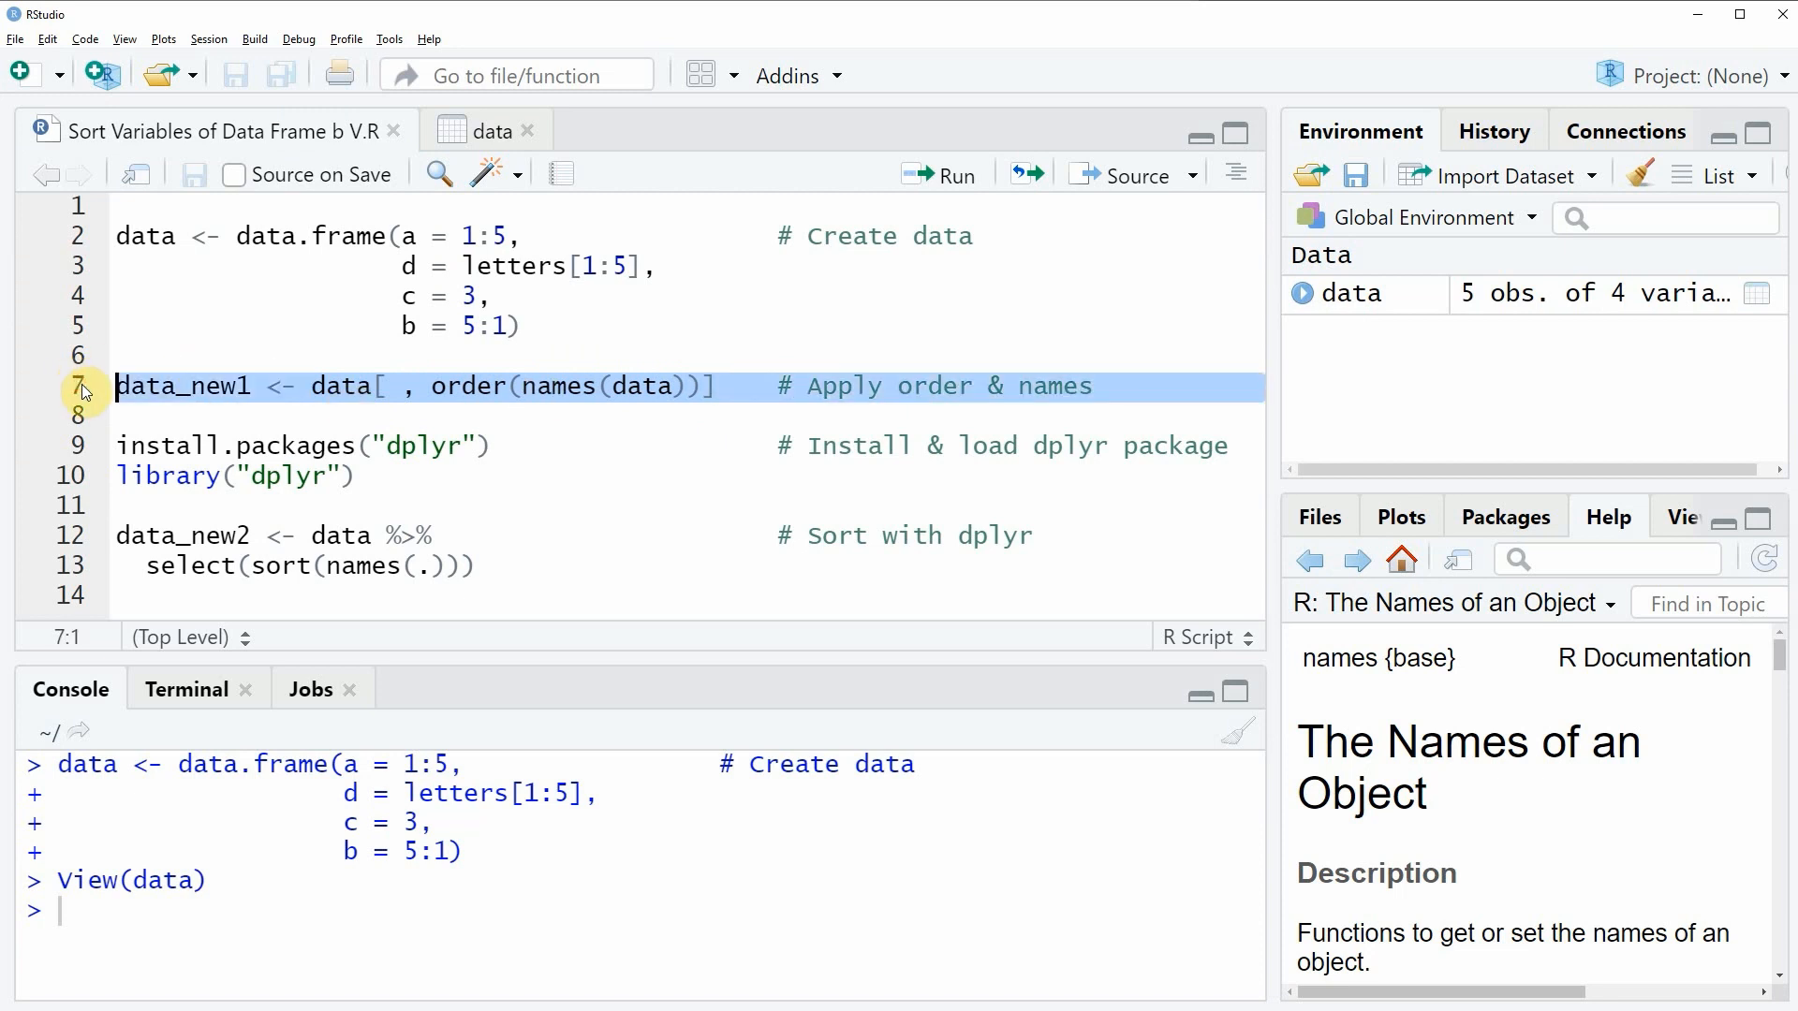
left_click(942, 174)
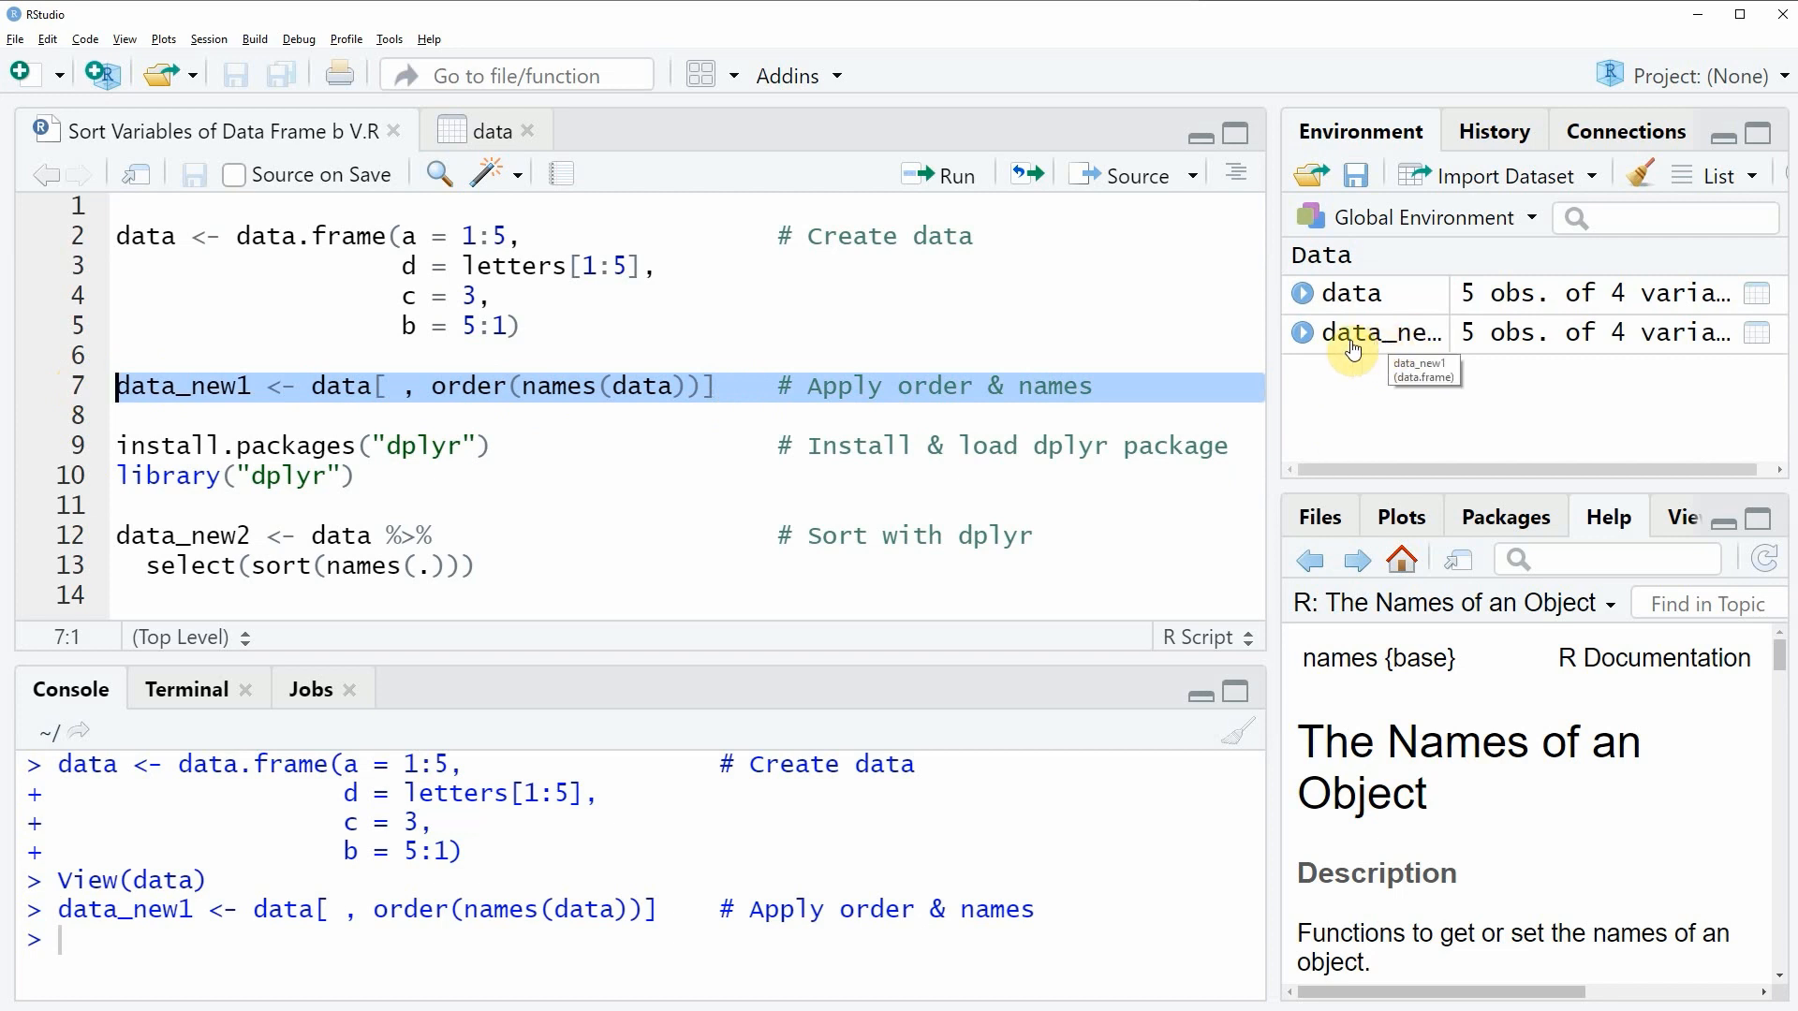
View data_new1 to confirm columns a, b, c, d, then return to the script.
left_click(1381, 334)
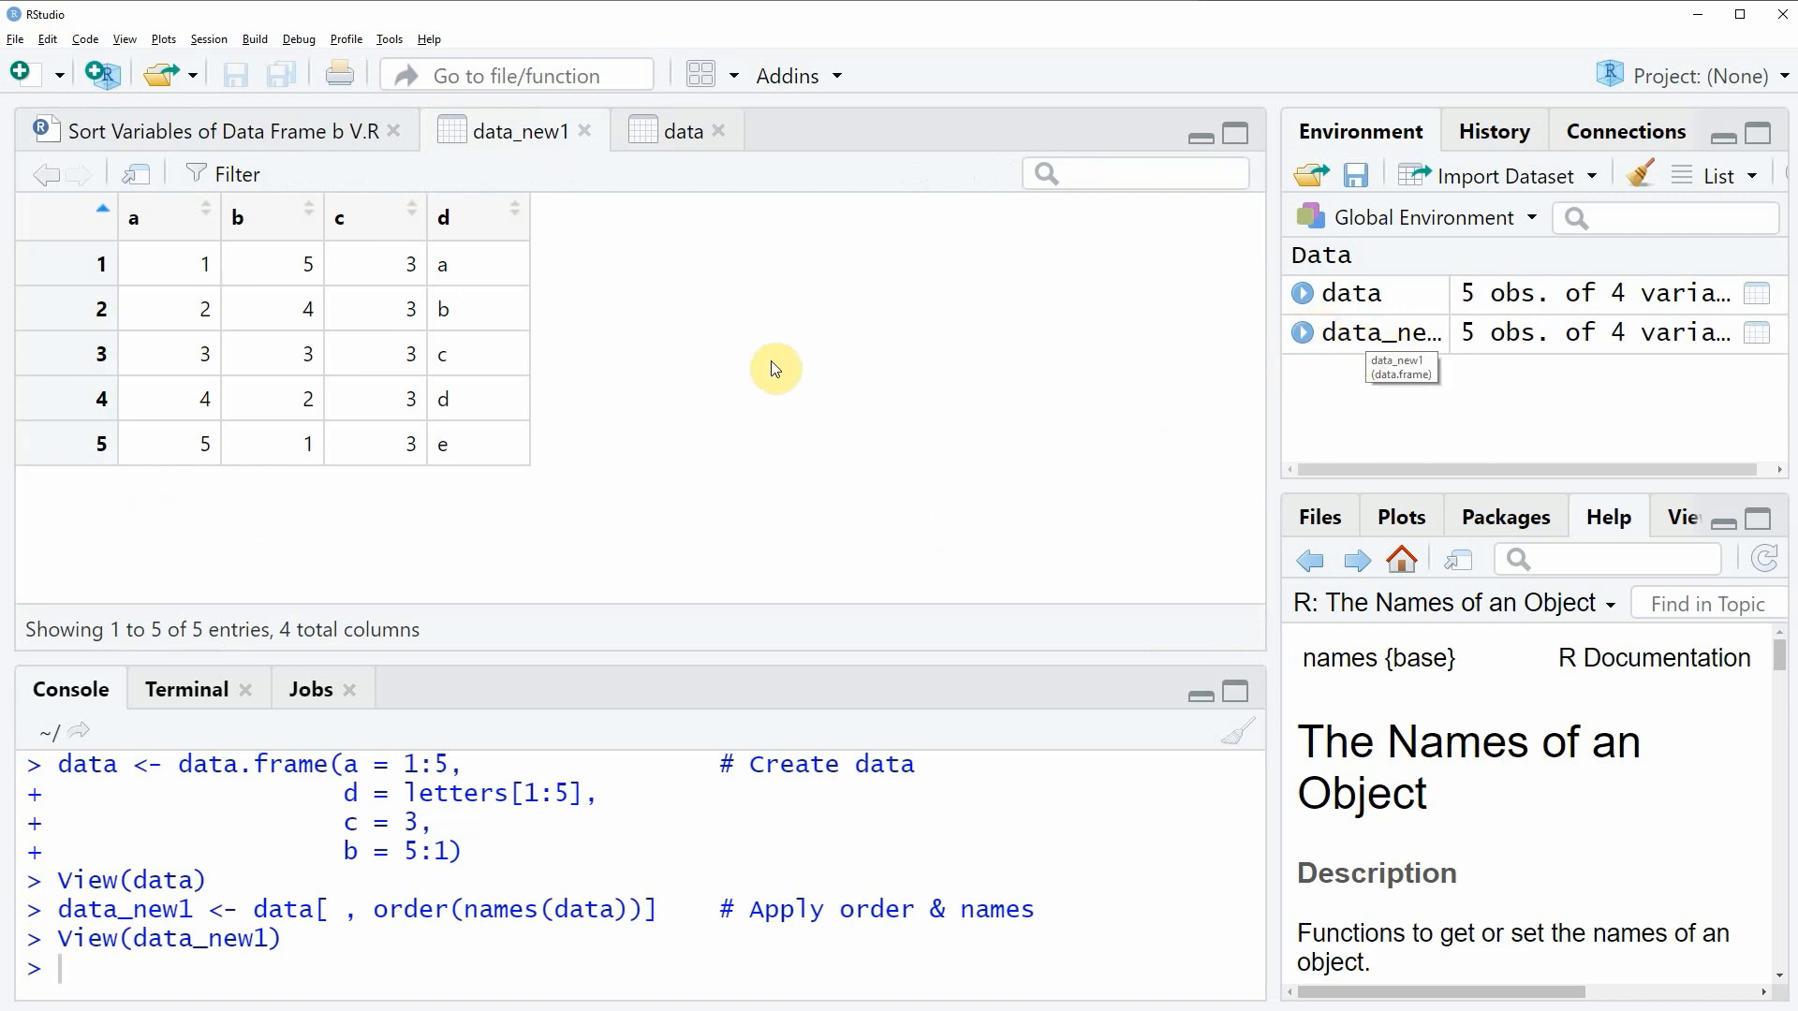
mouse_move(150, 223)
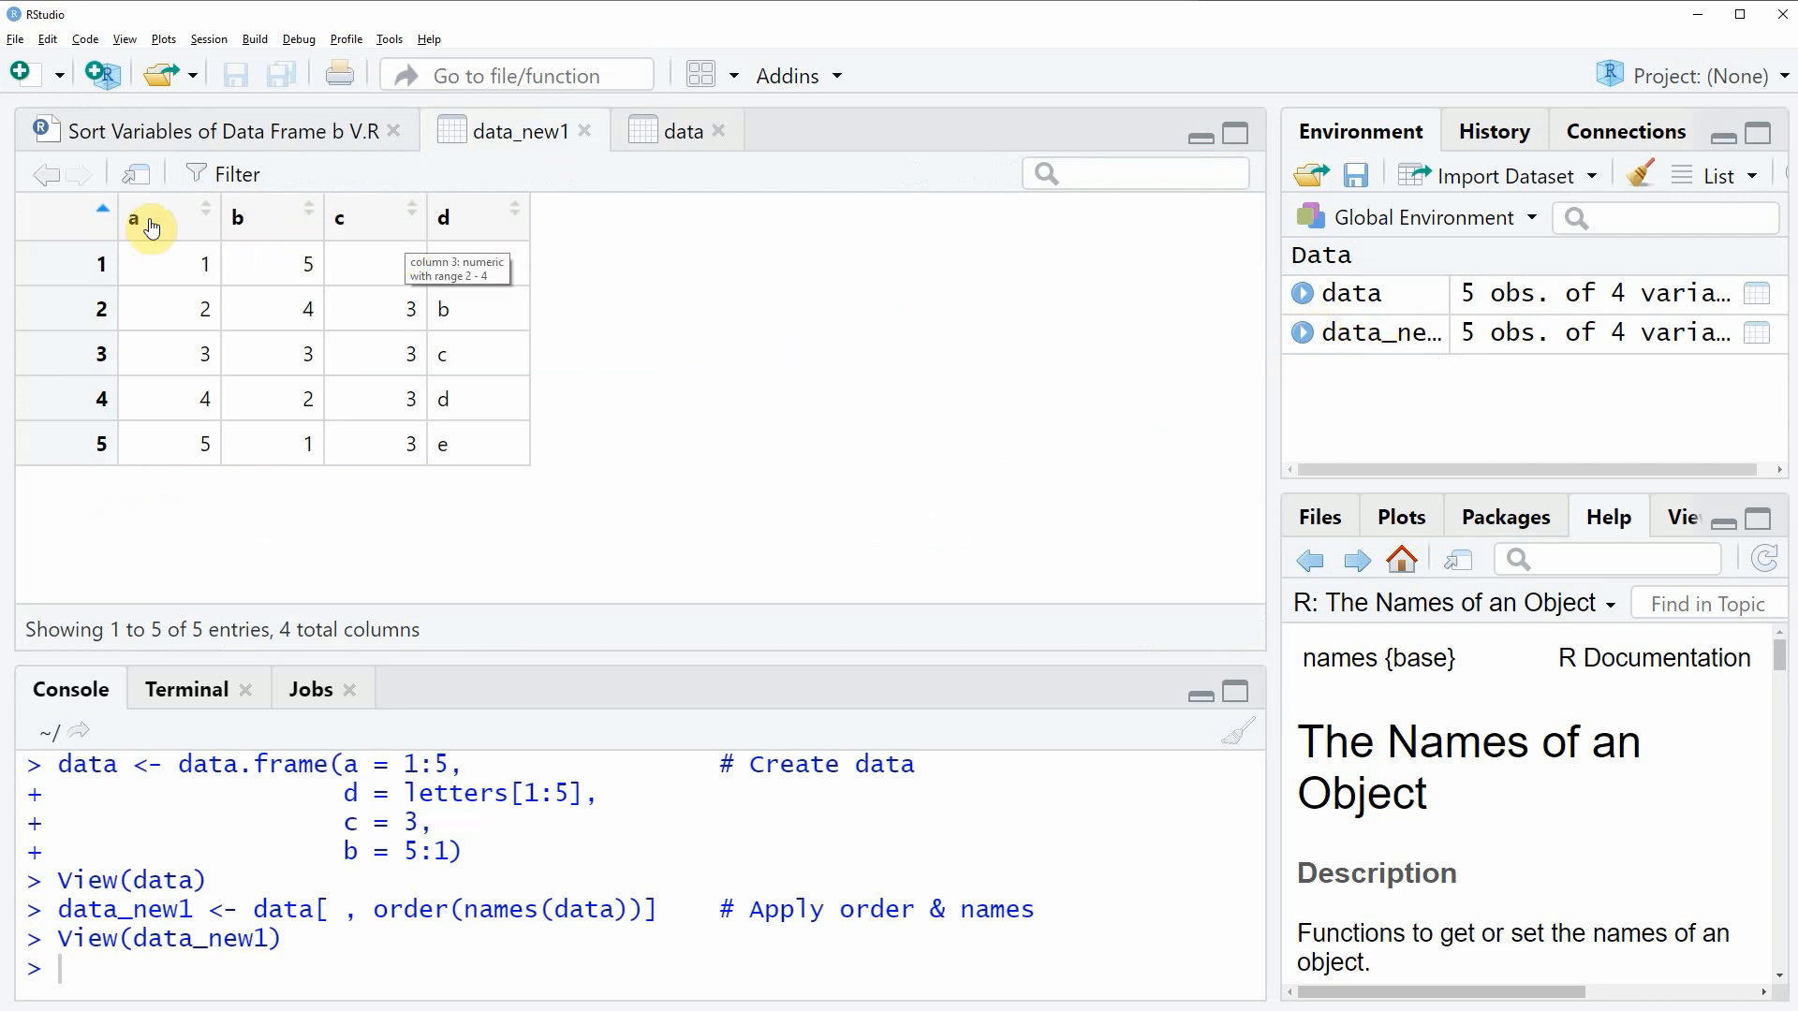
mouse_move(445, 230)
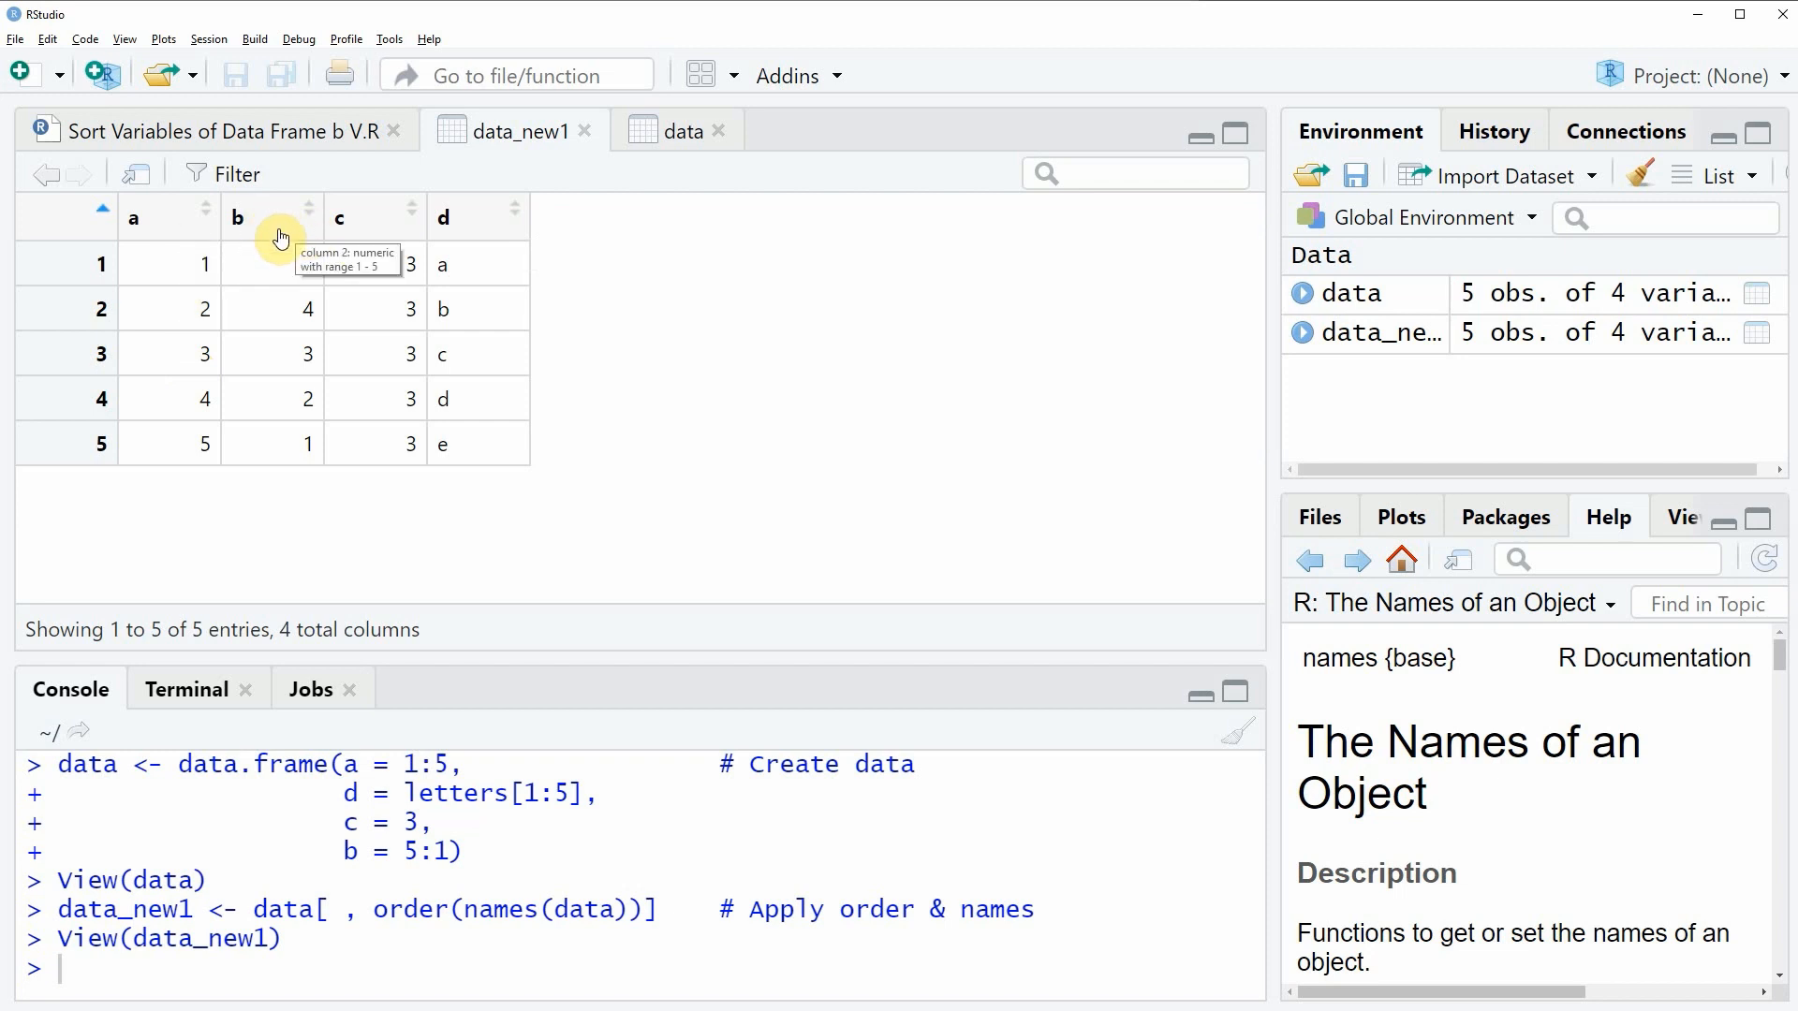
mouse_move(373, 425)
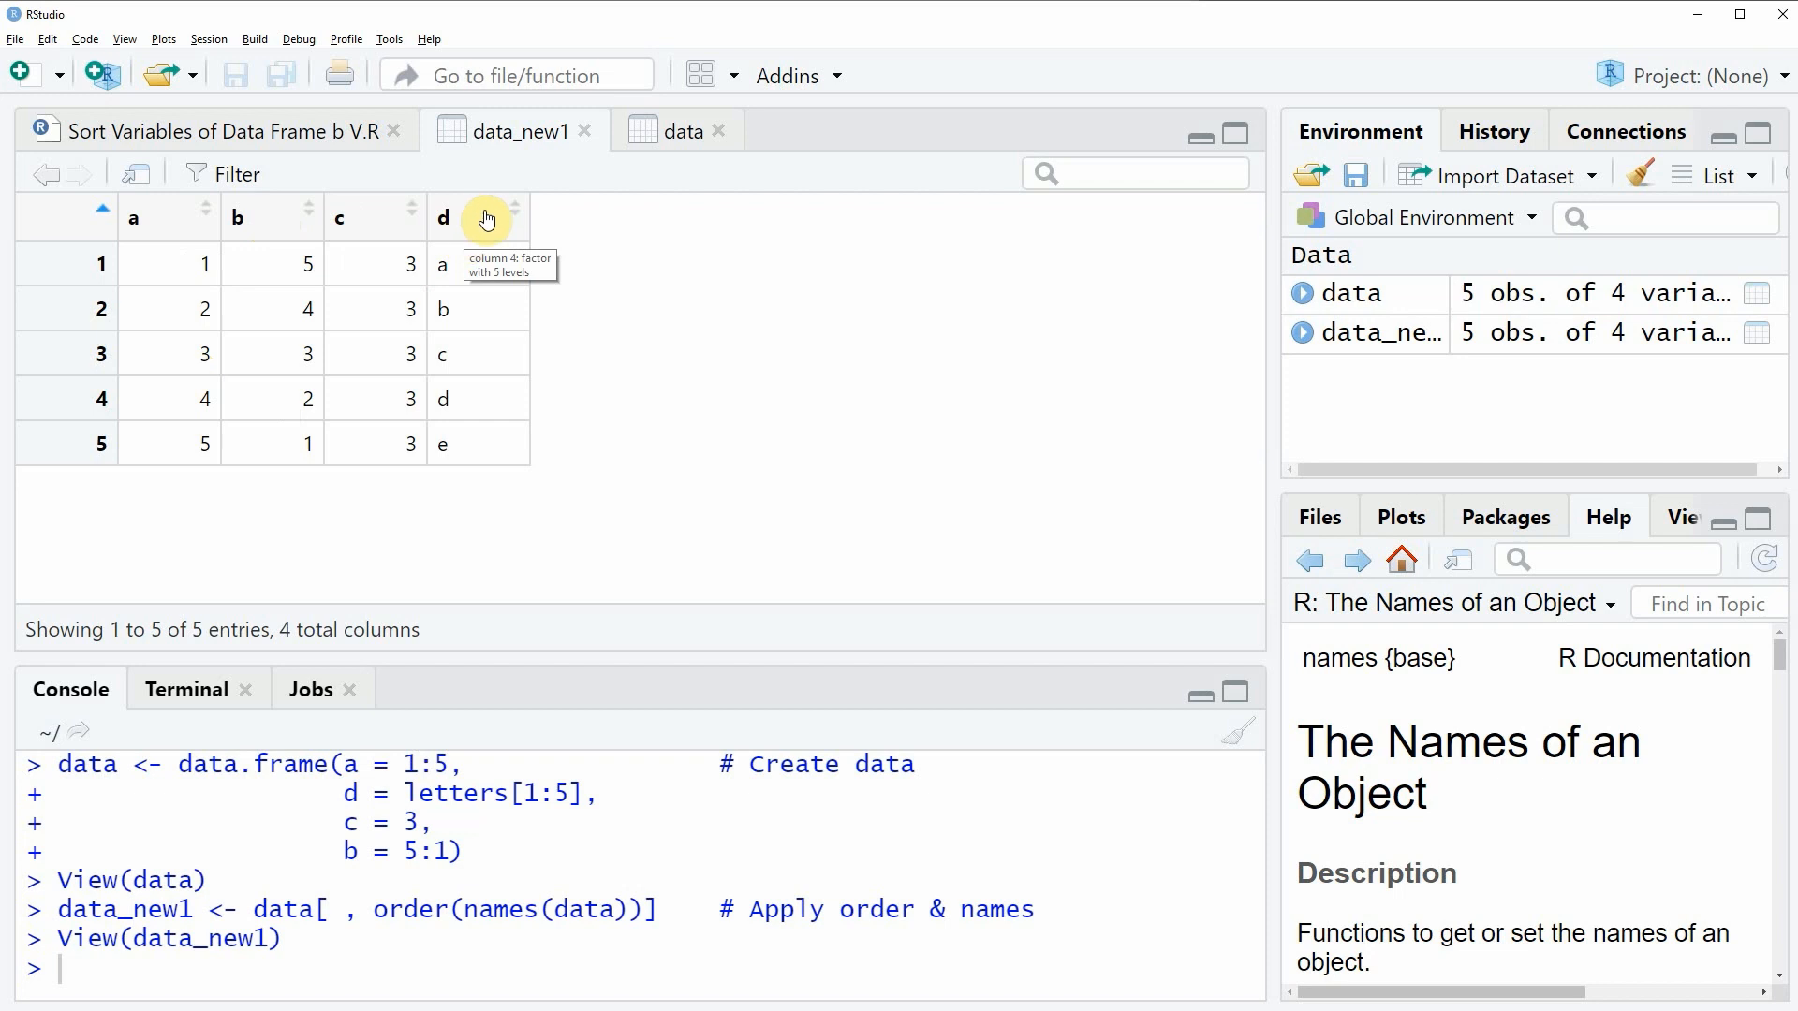
mouse_move(491, 449)
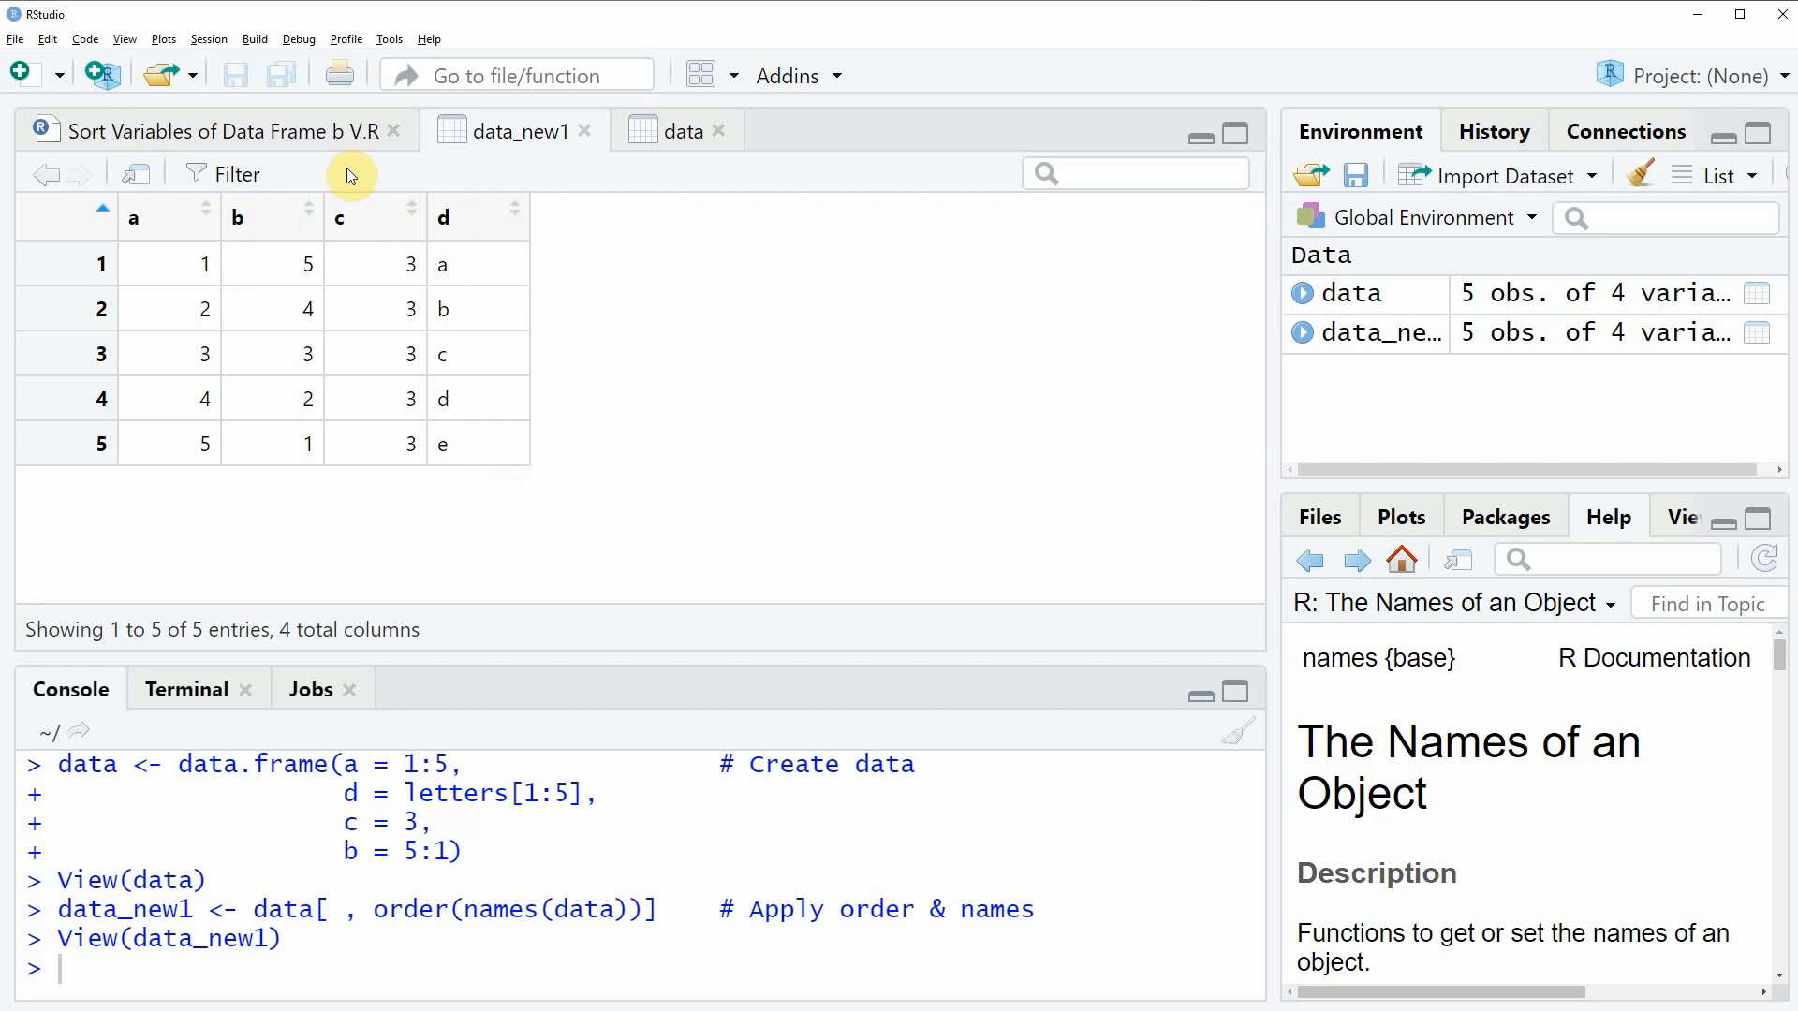
left_click(228, 131)
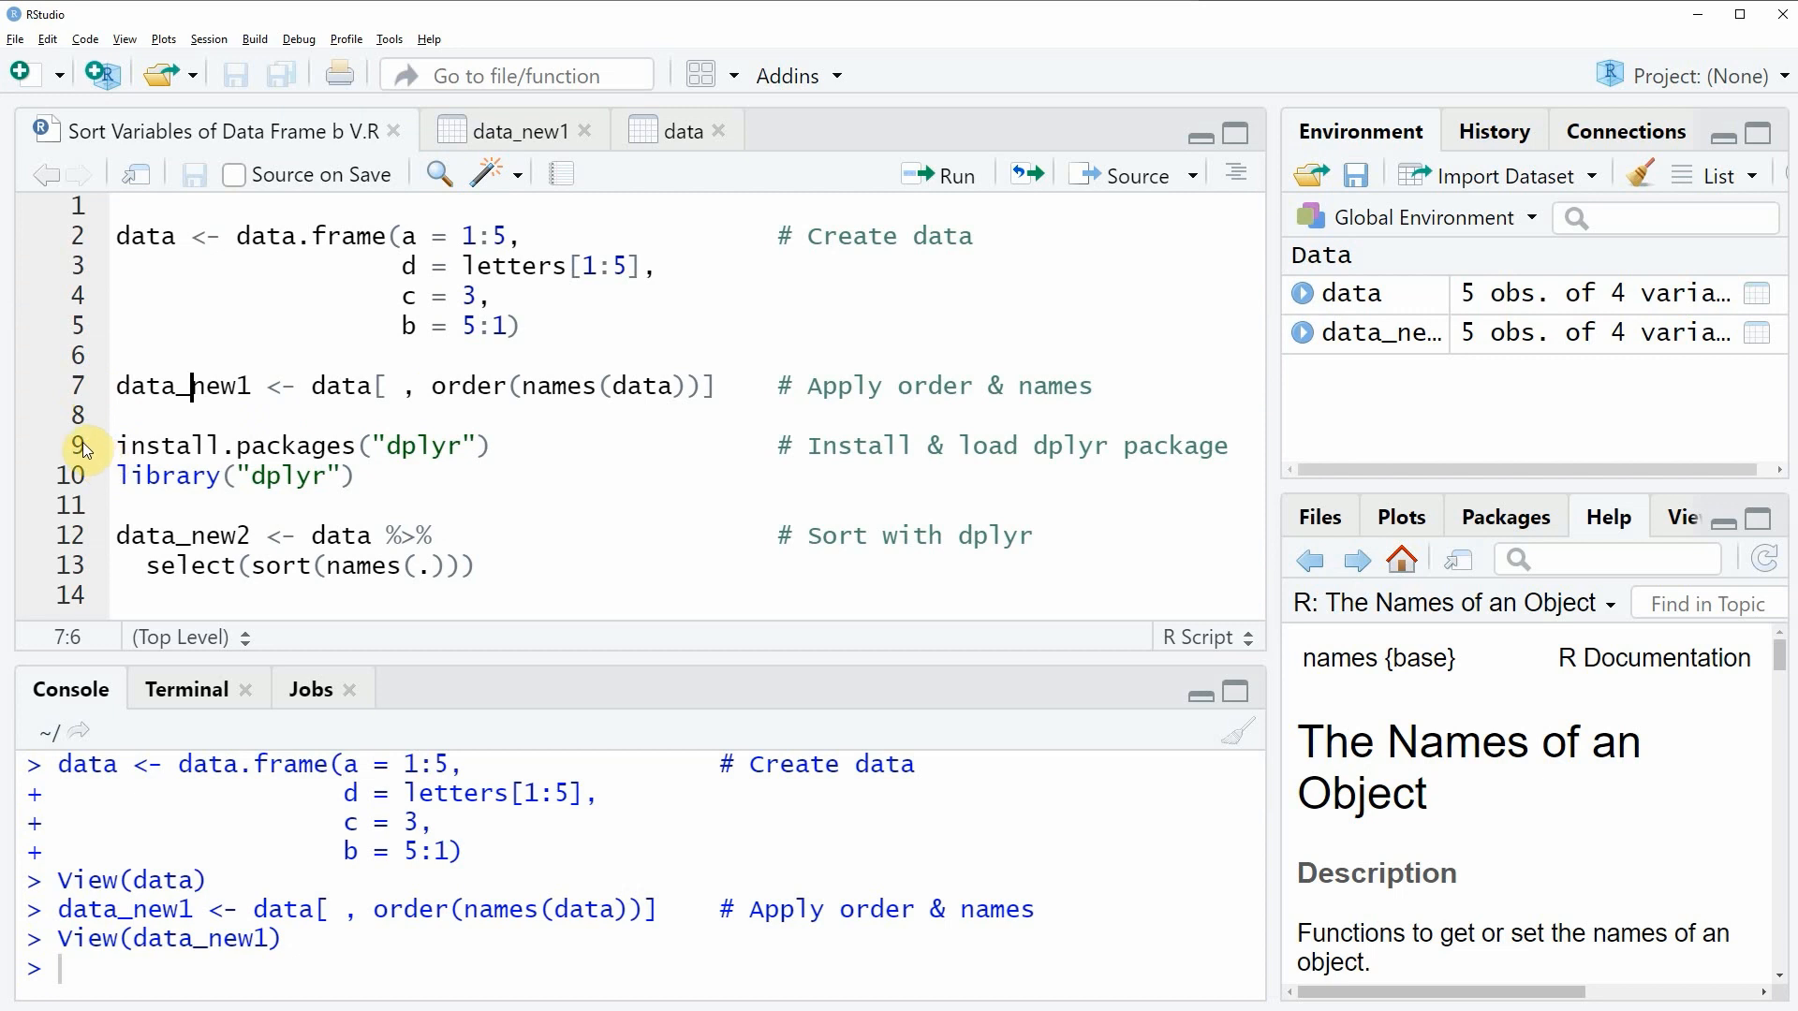
Run the install.packages and library lines to install and load dplyr.
left_click_drag(116, 446, 116, 506)
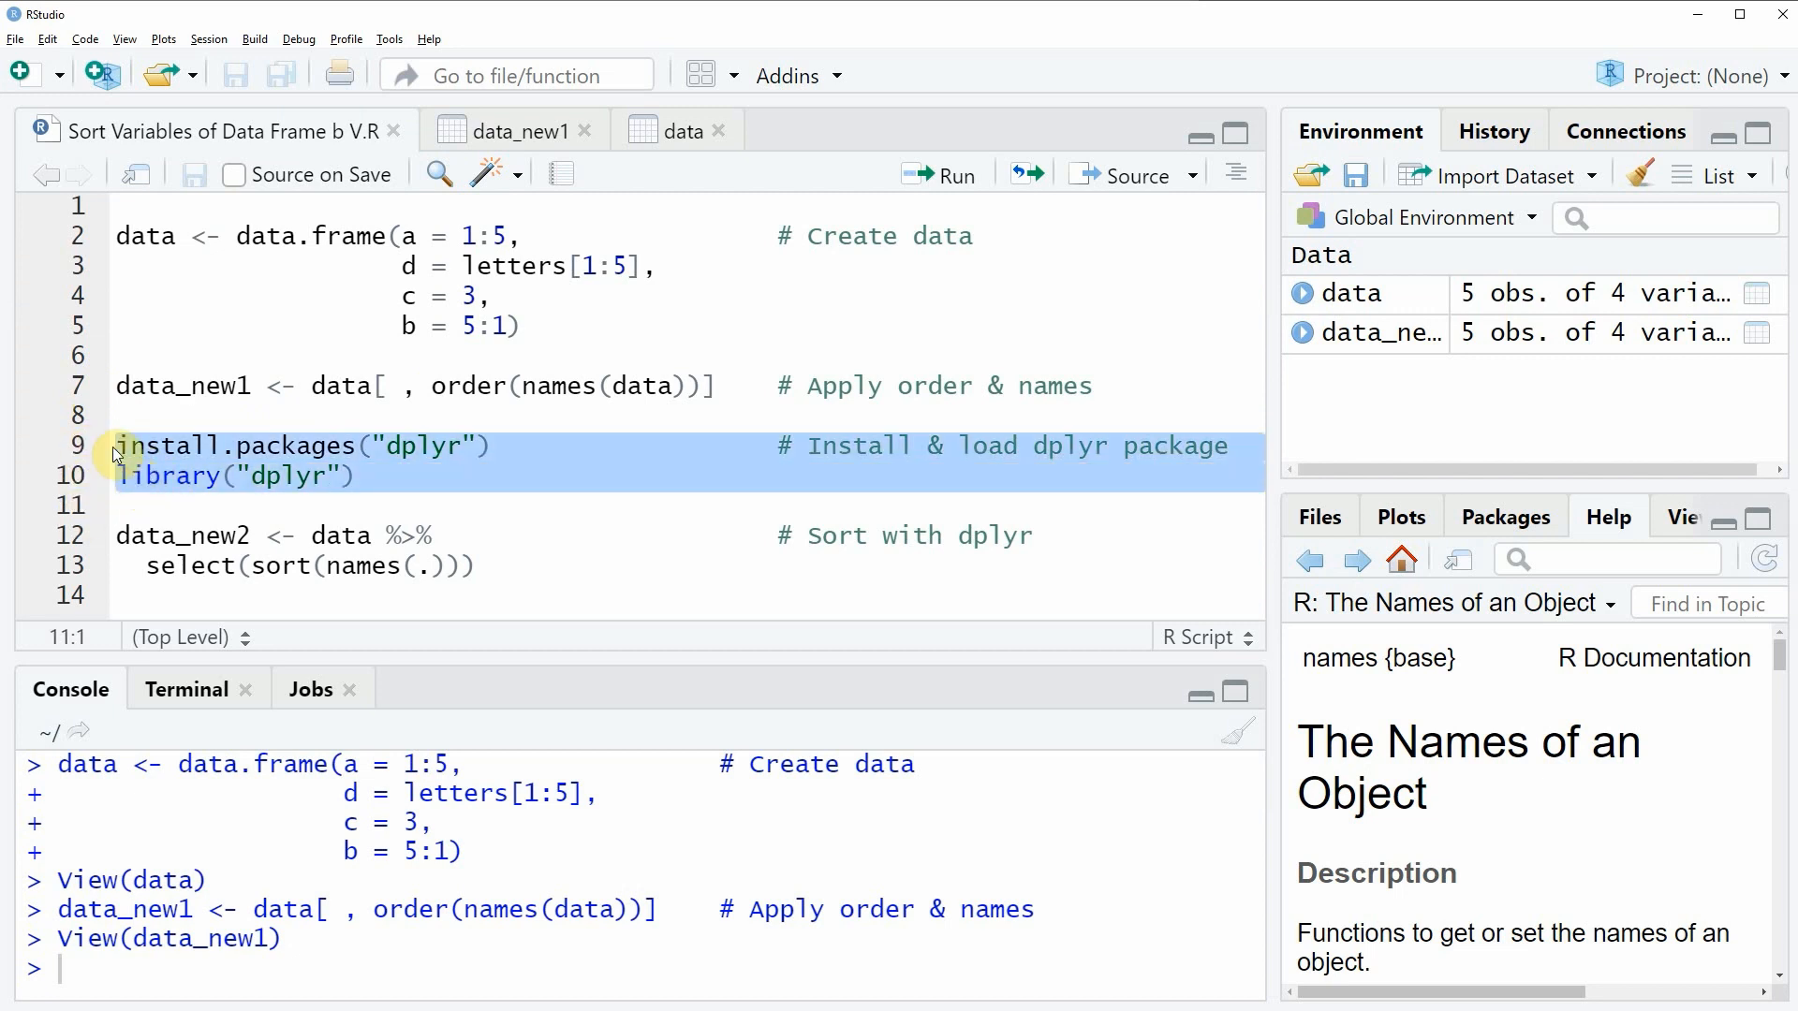
left_click(120, 446)
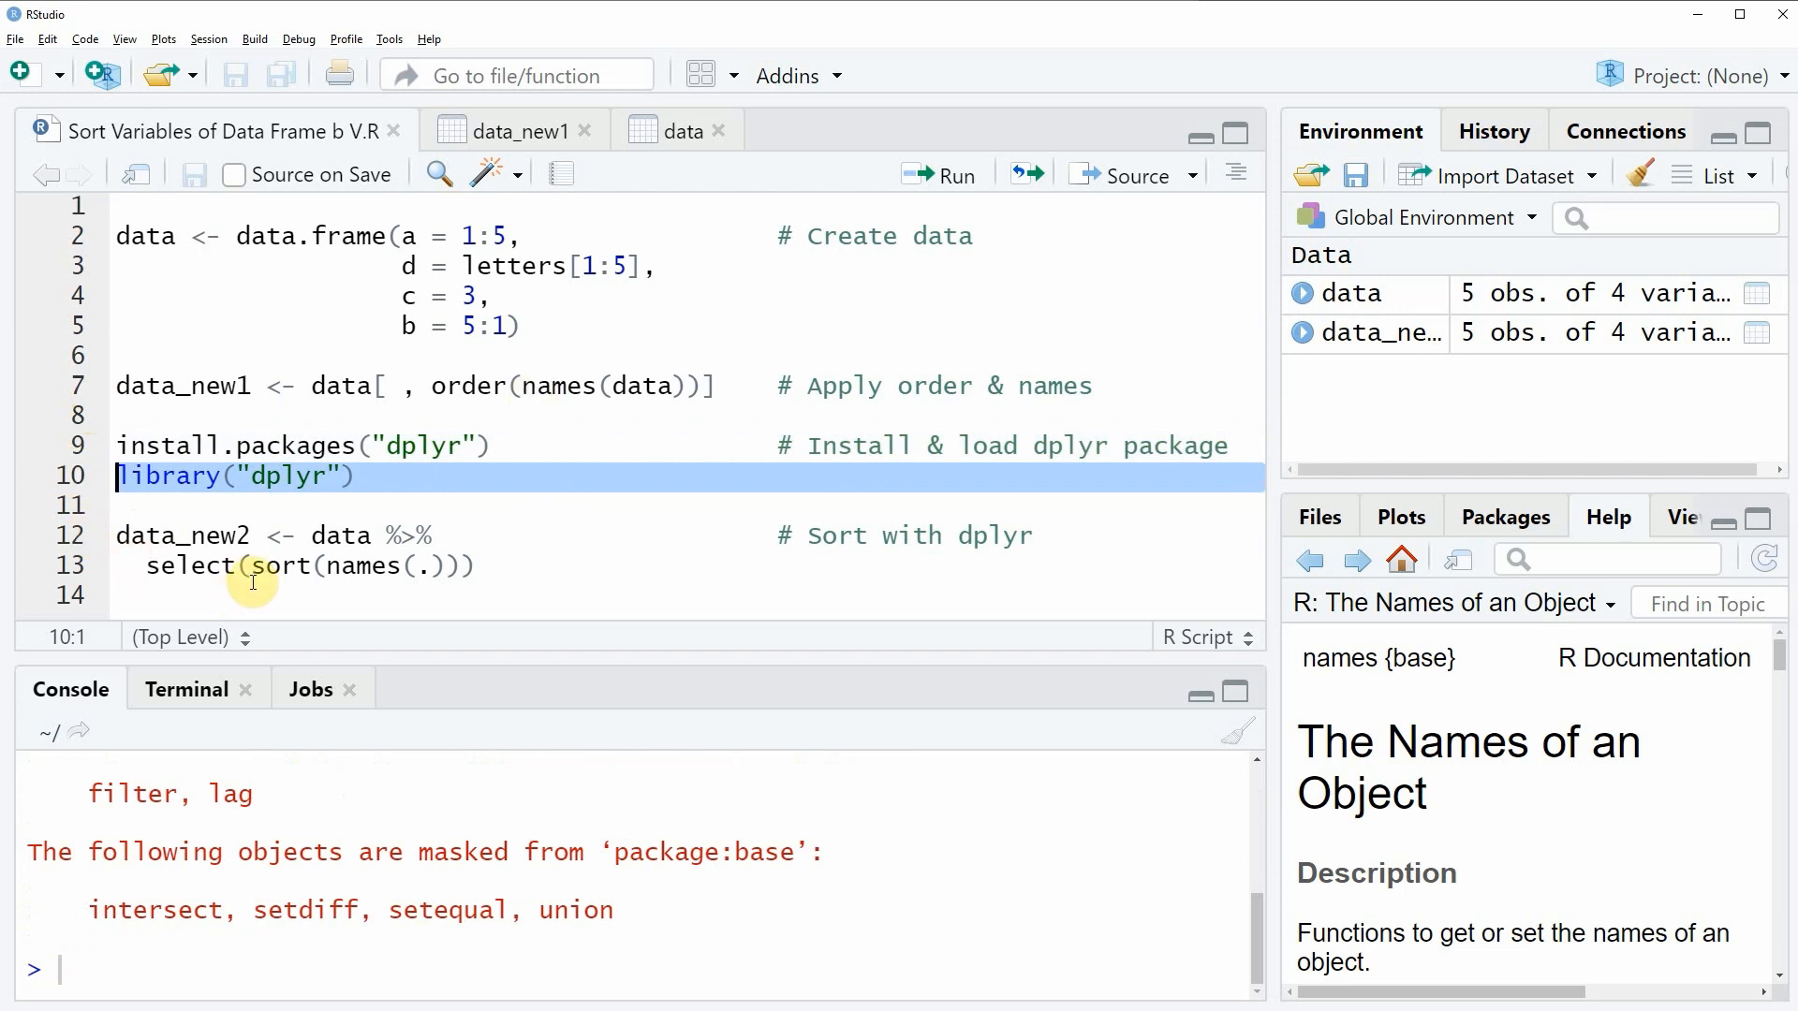
mouse_move(281, 598)
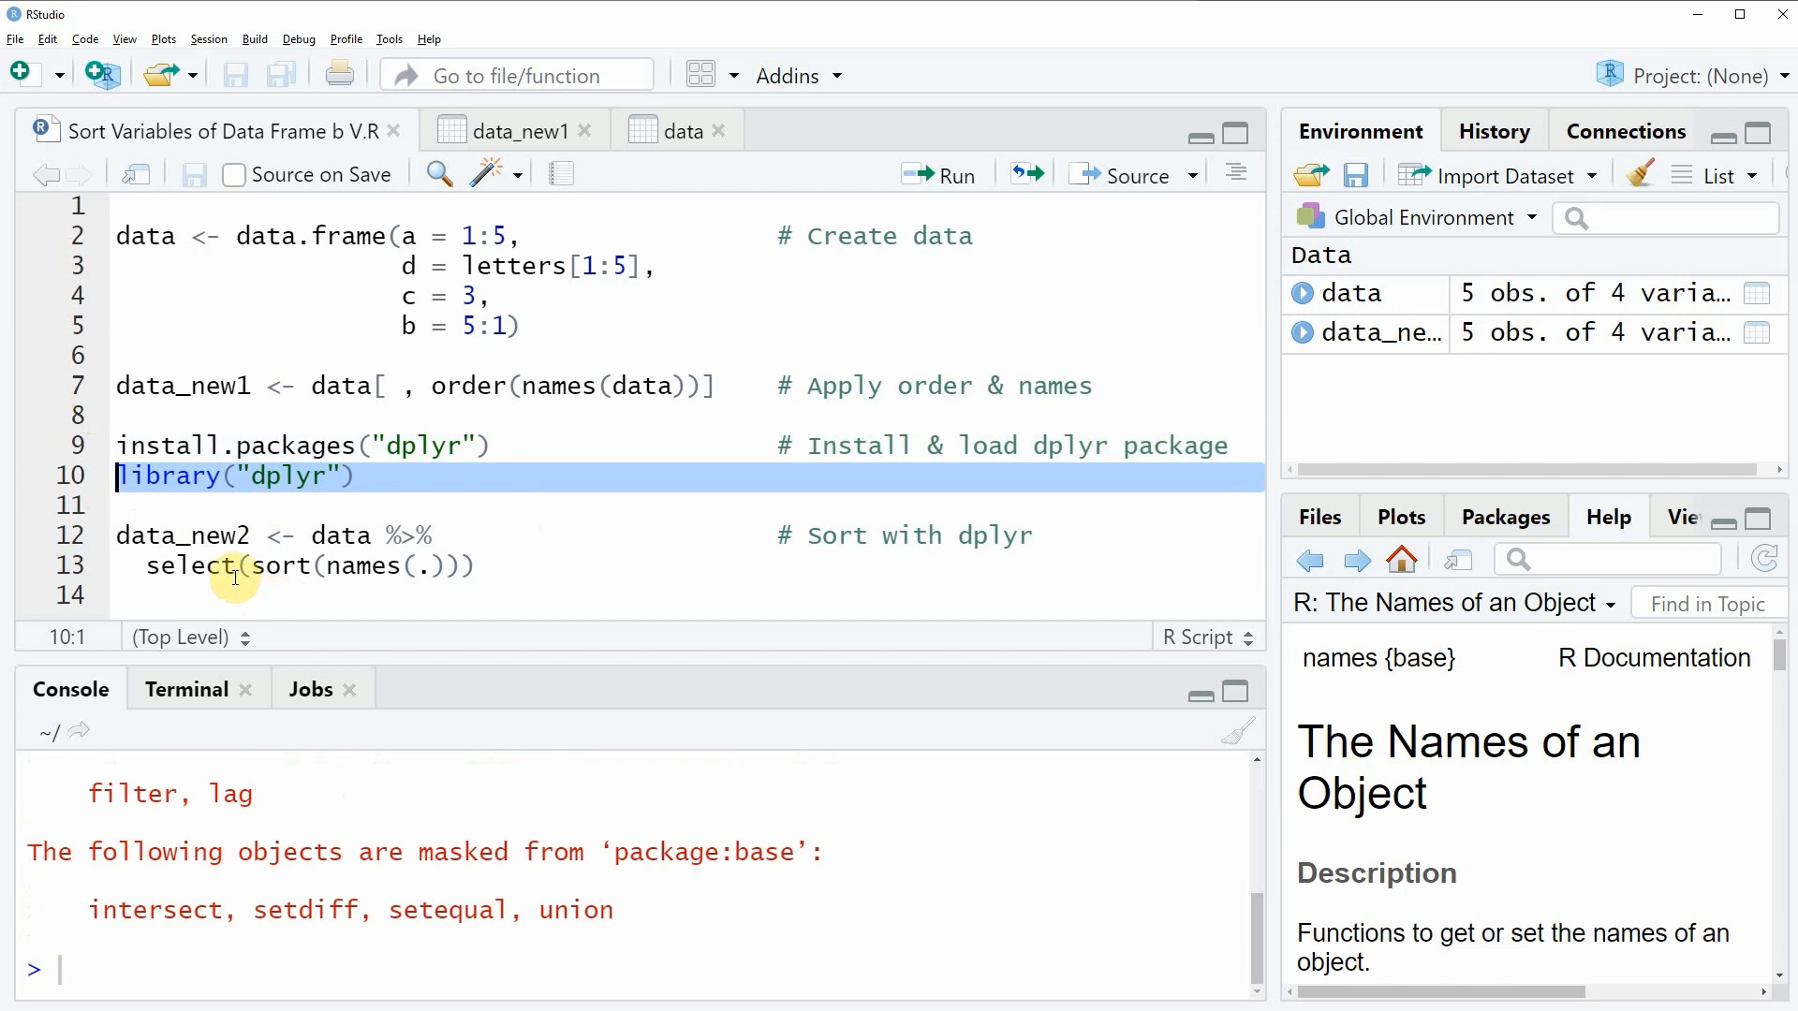
double_click(187, 565)
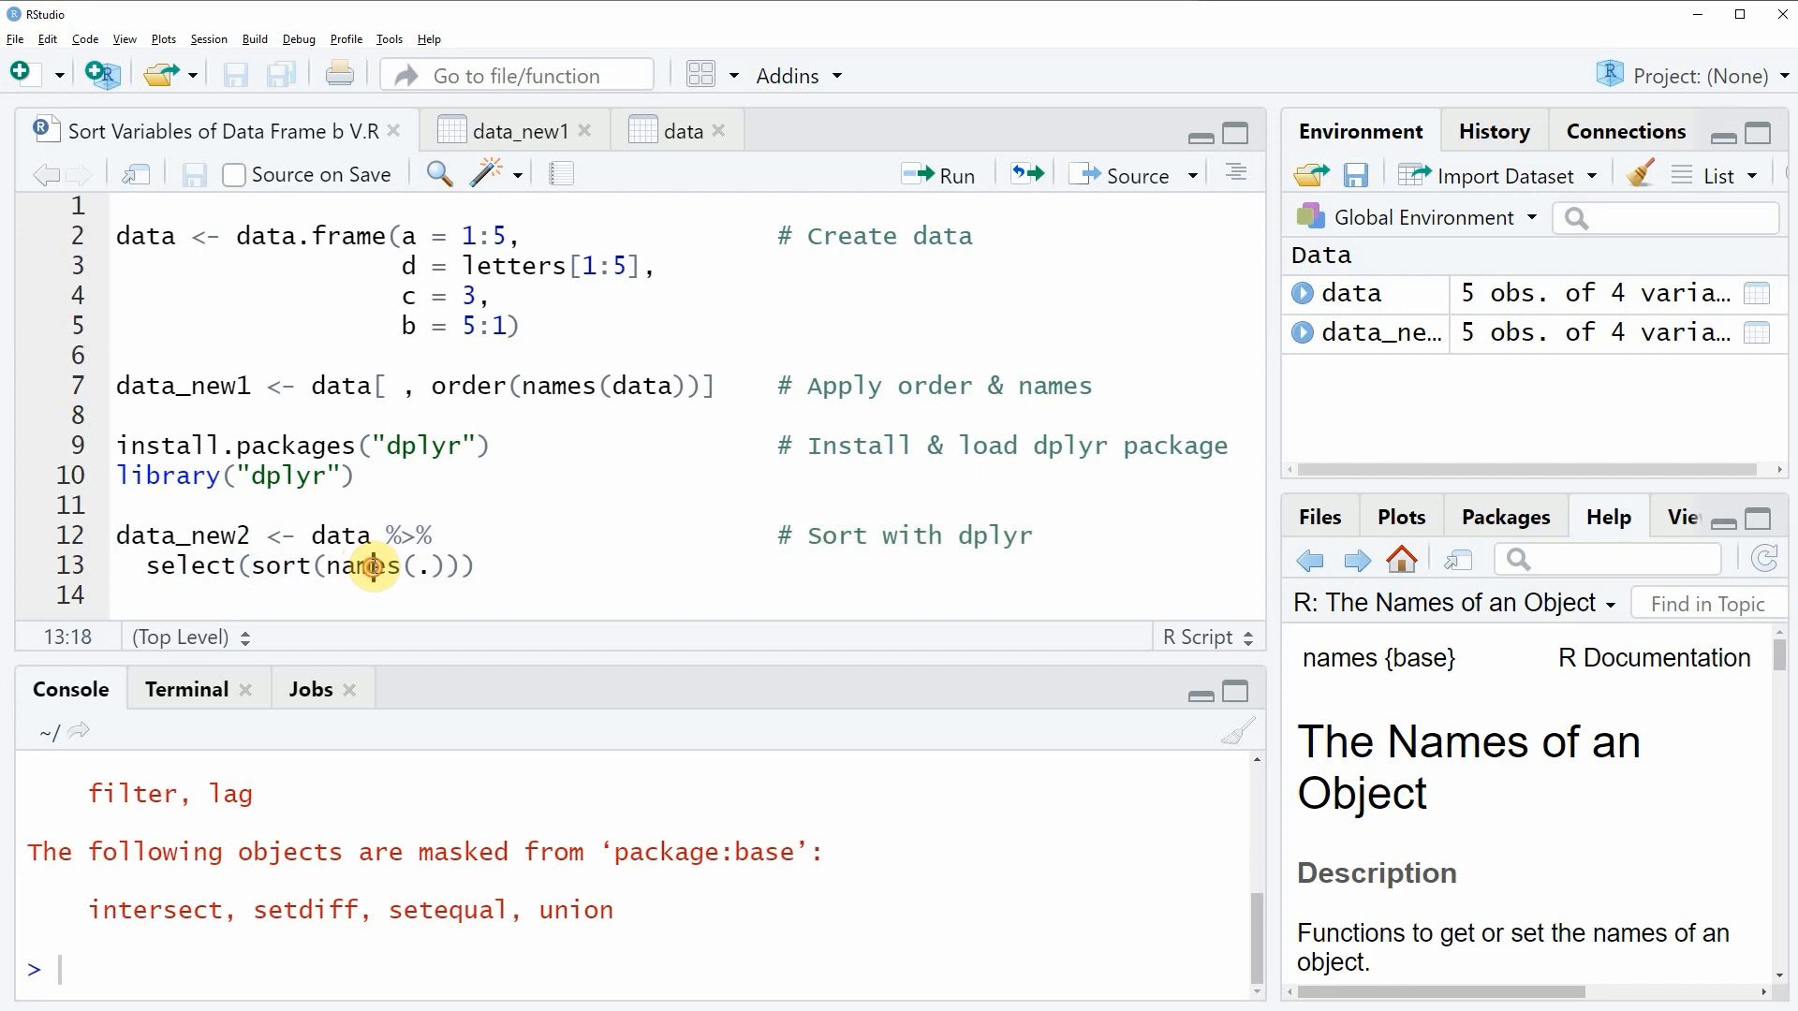
Run the dplyr select pipe to create data_new2 with alphabetically sorted columns.
double_click(361, 566)
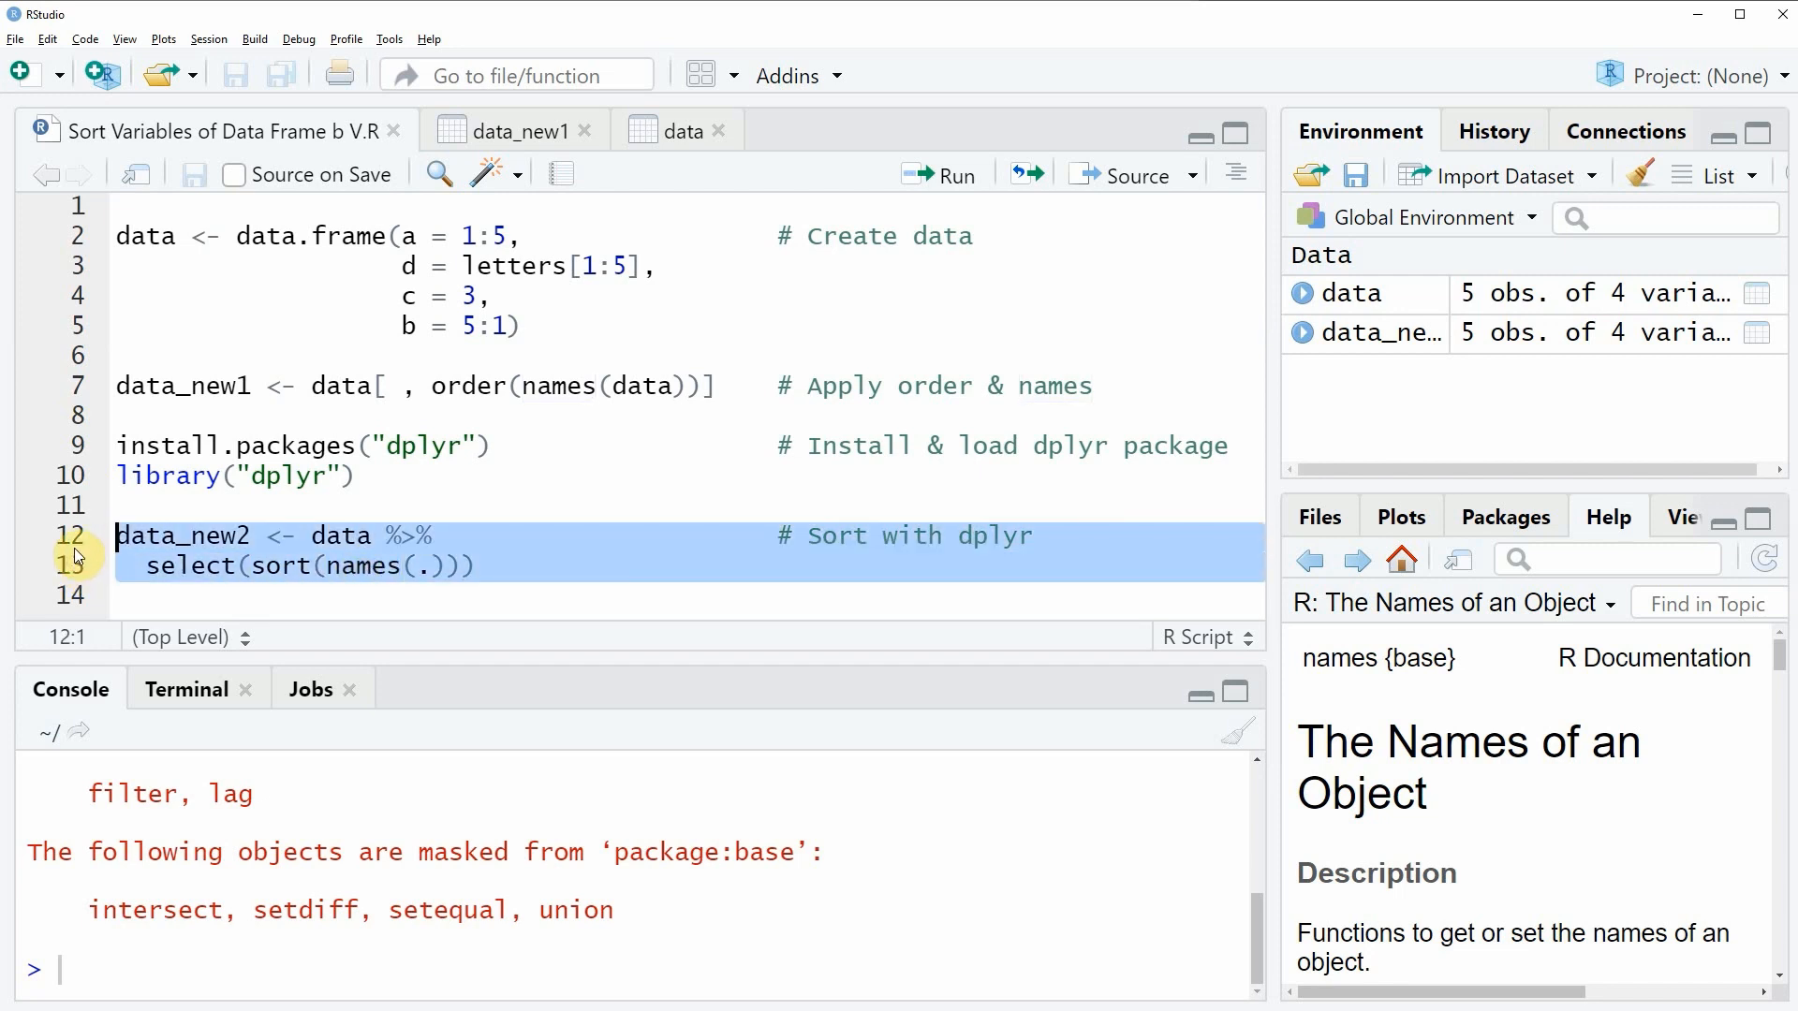
left_click(940, 174)
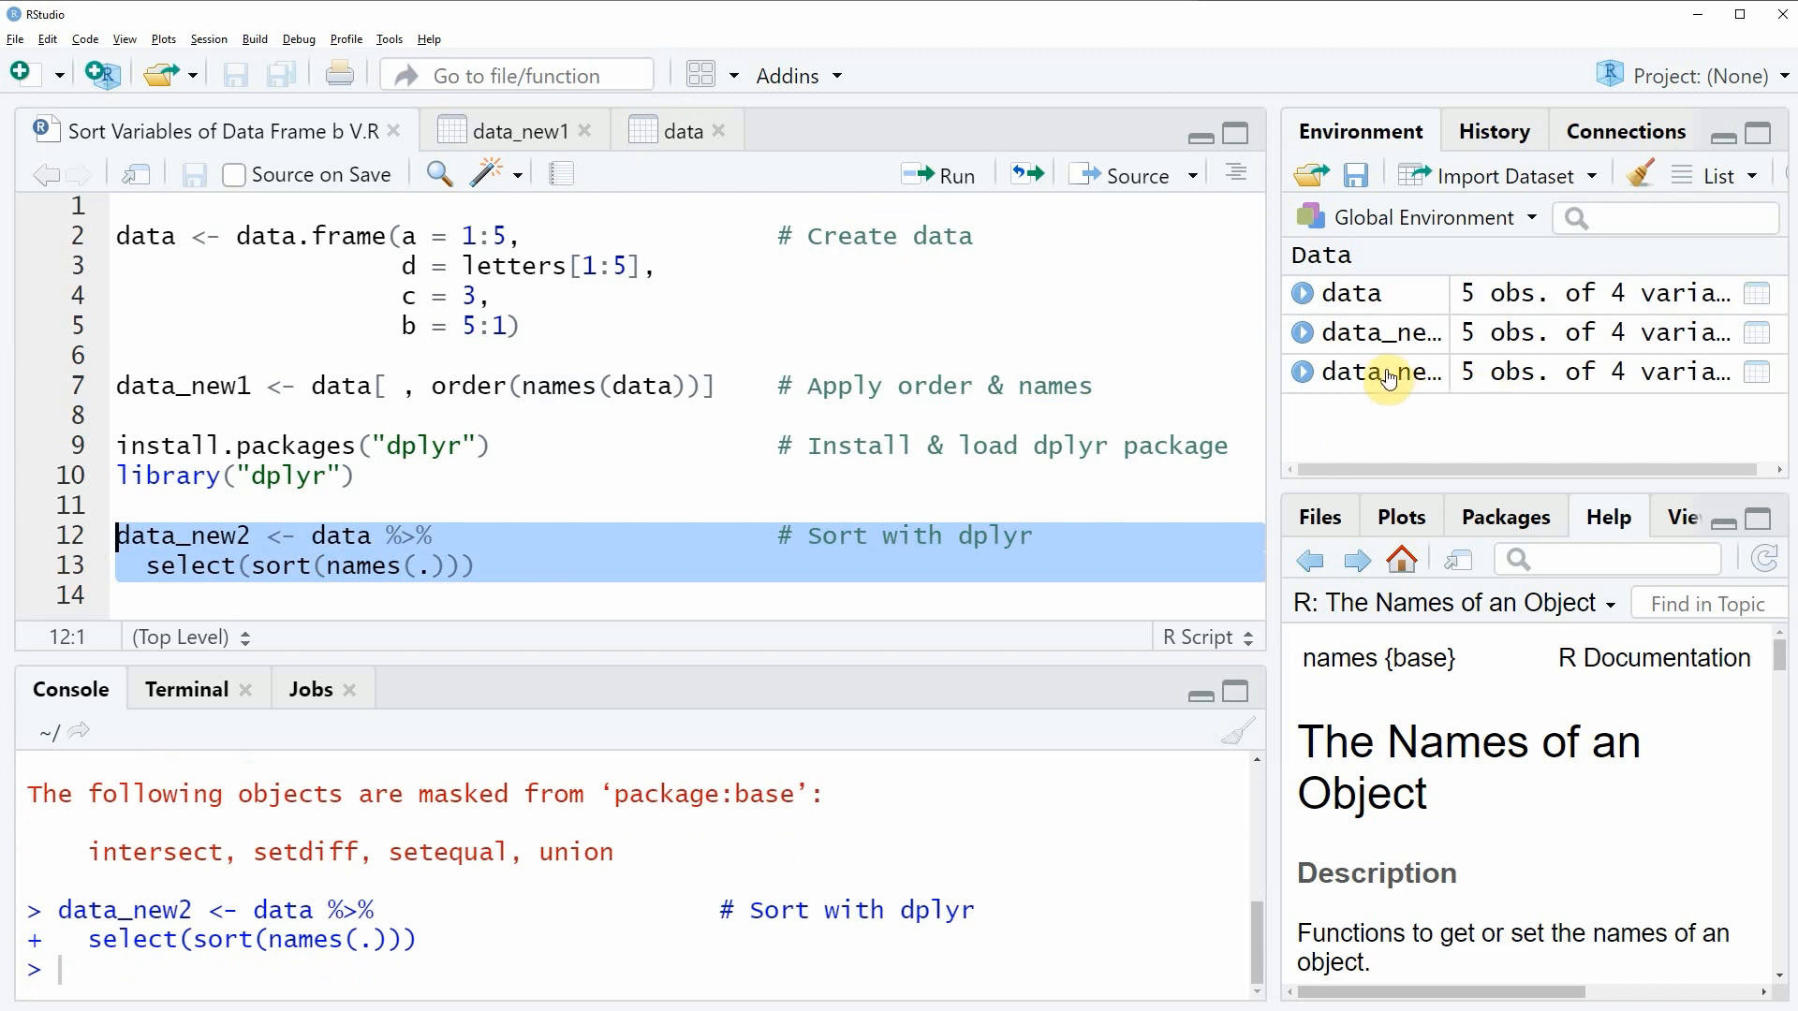
mouse_move(1382, 372)
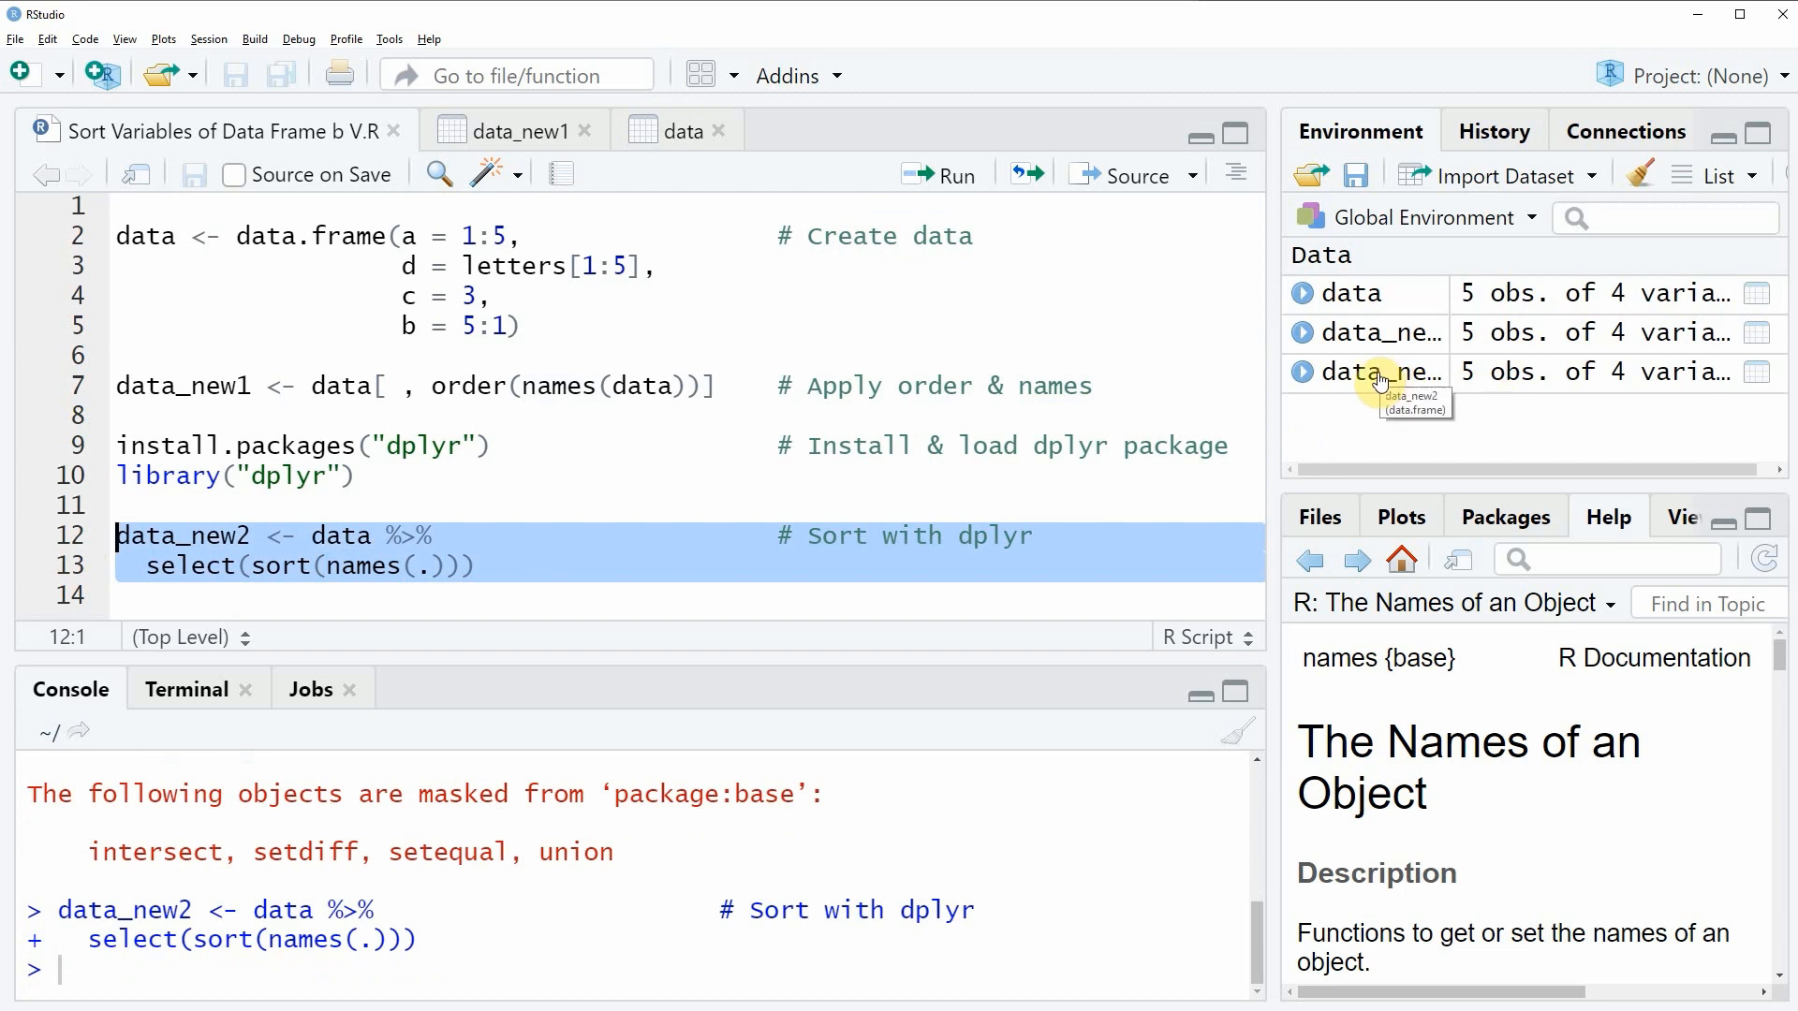